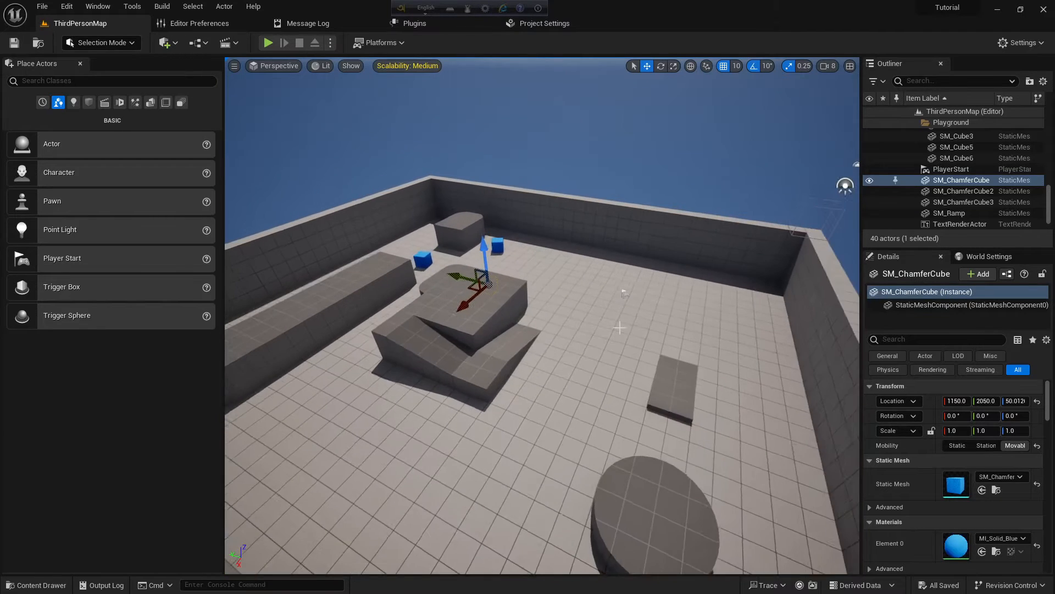
# - Create an Actor blueprint named BP_TestMove in the Content folder and open it in its editor
pyautogui.click(37, 584)
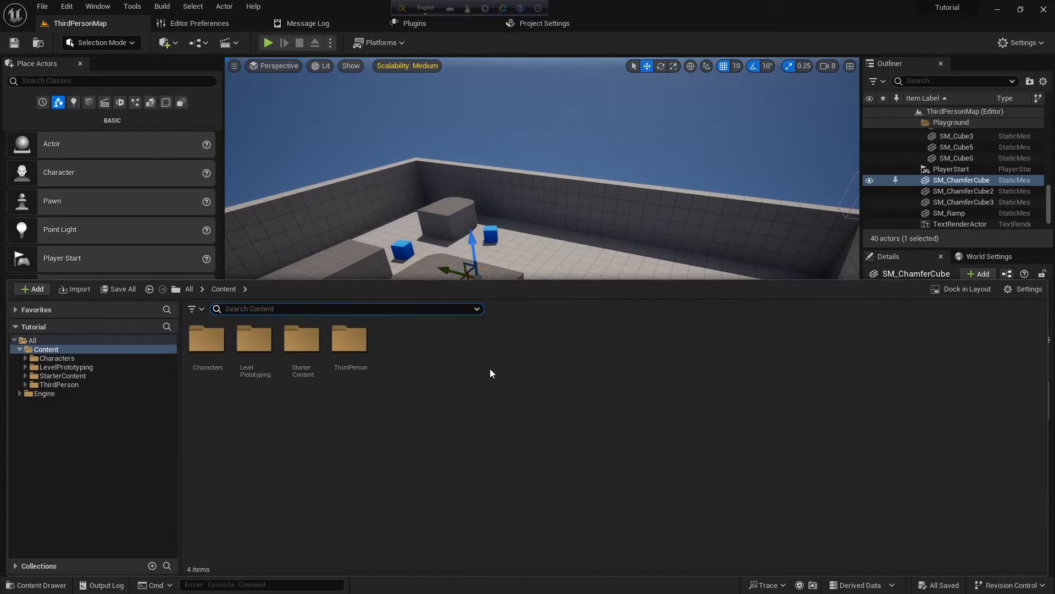
pyautogui.moveTo(80, 355)
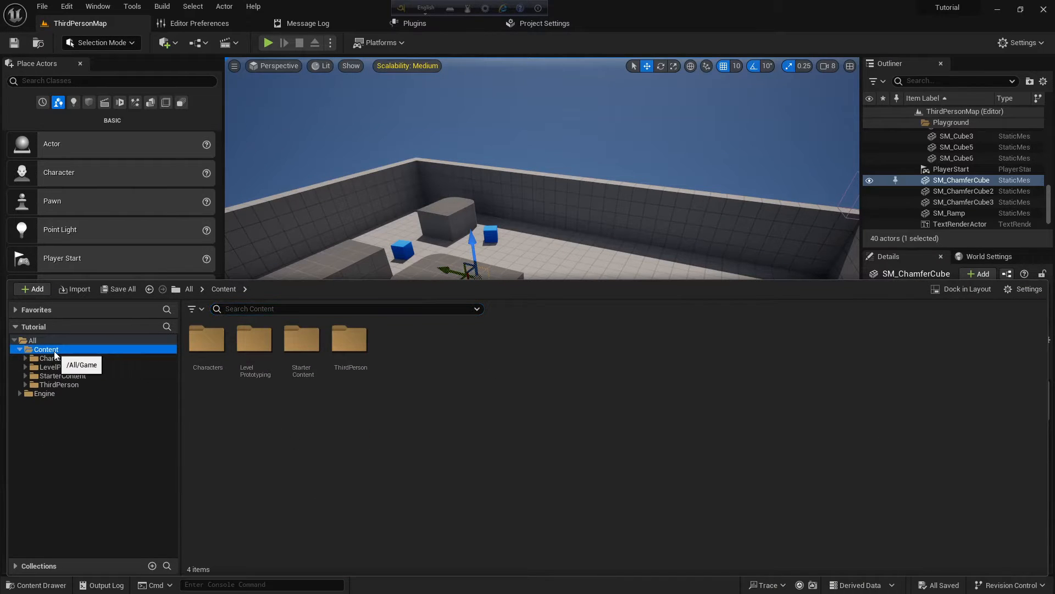
pyautogui.click(32, 289)
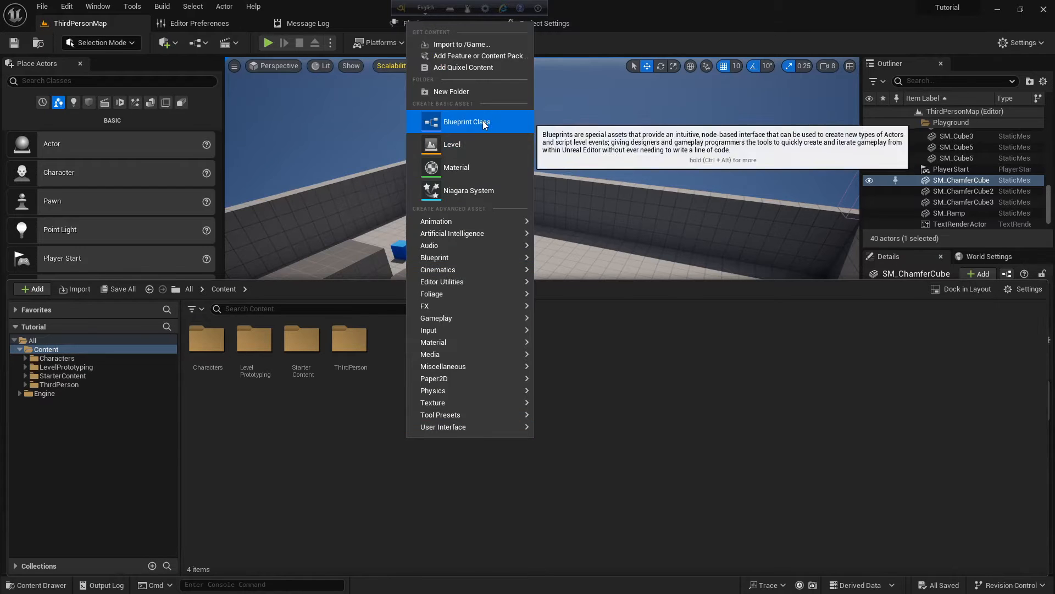
pyautogui.click(466, 122)
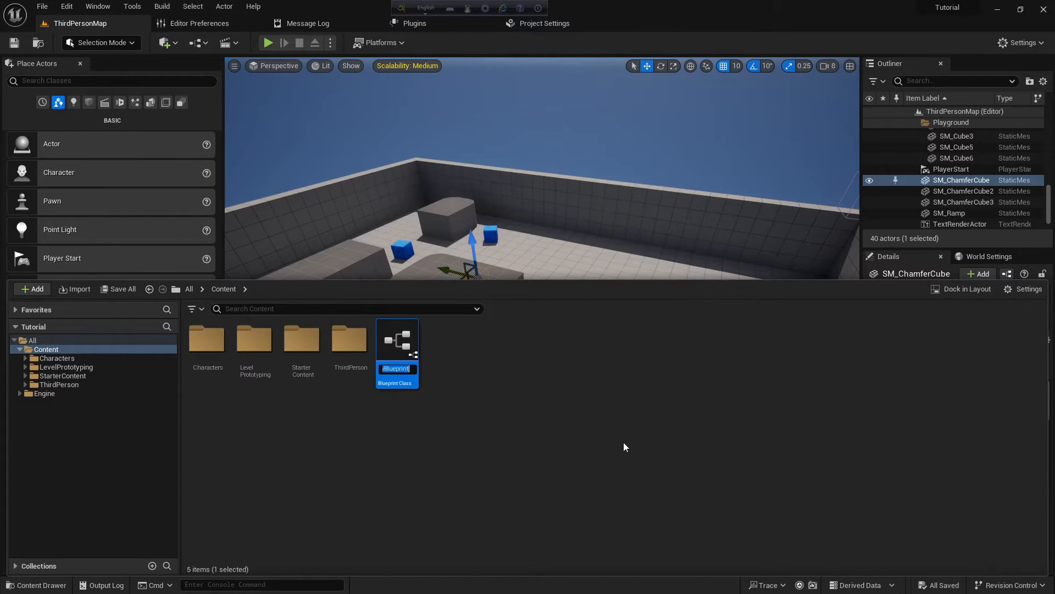
pyautogui.write('BP_')
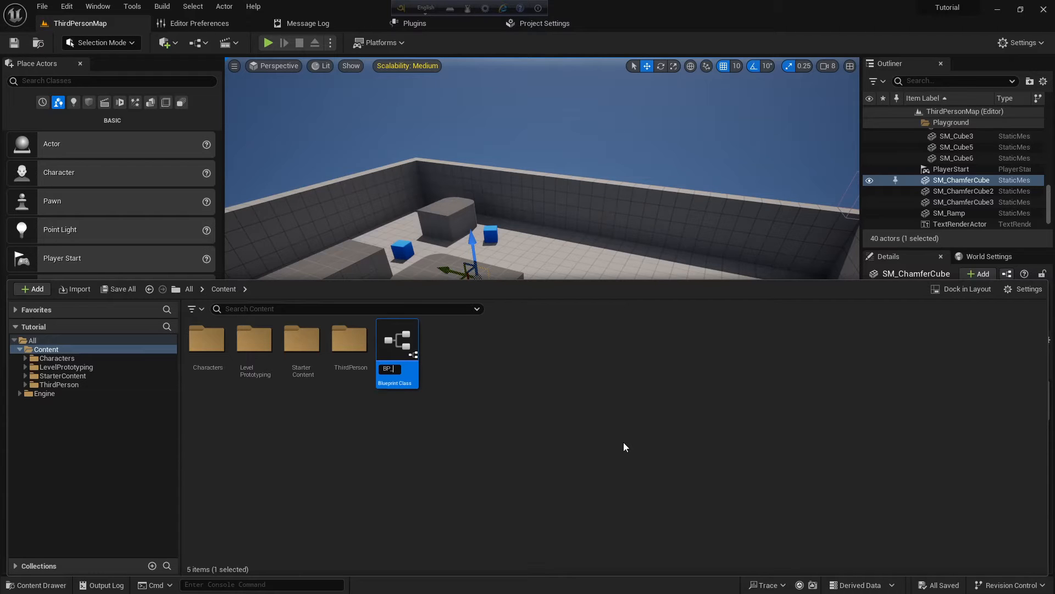
pyautogui.write('P_TestMa')
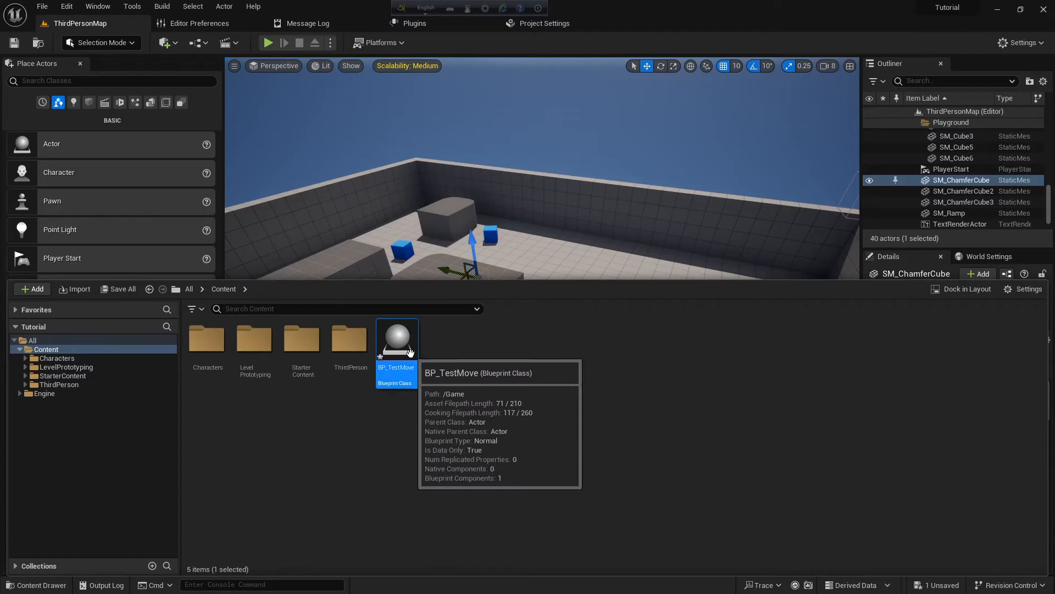
pyautogui.doubleClick(397, 336)
pyautogui.write('cube')
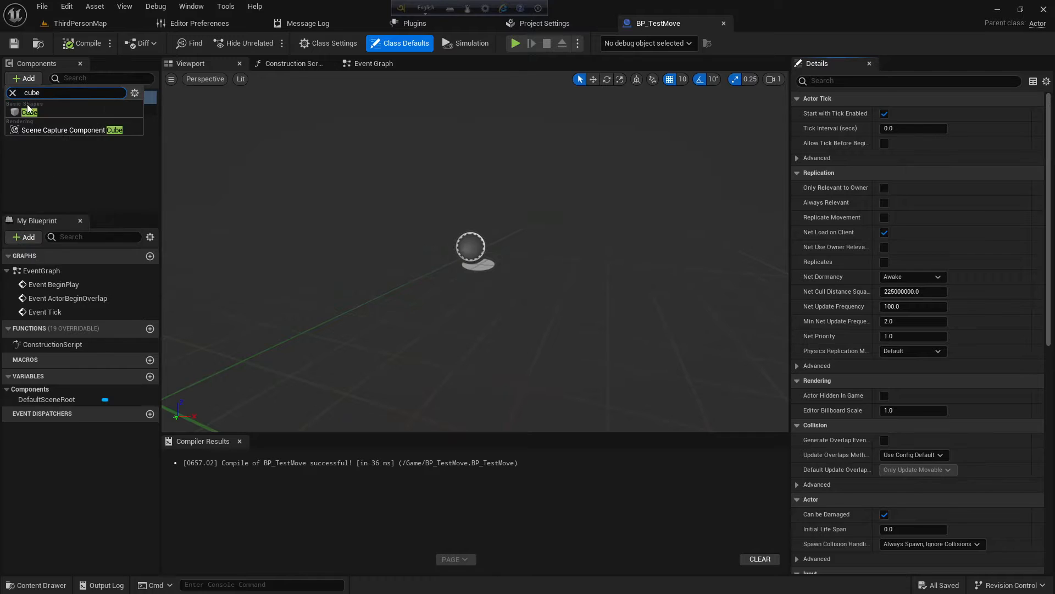
# - Add a Cube static mesh component to BP_TestMove and bring up its Event Graph
pyautogui.click(29, 112)
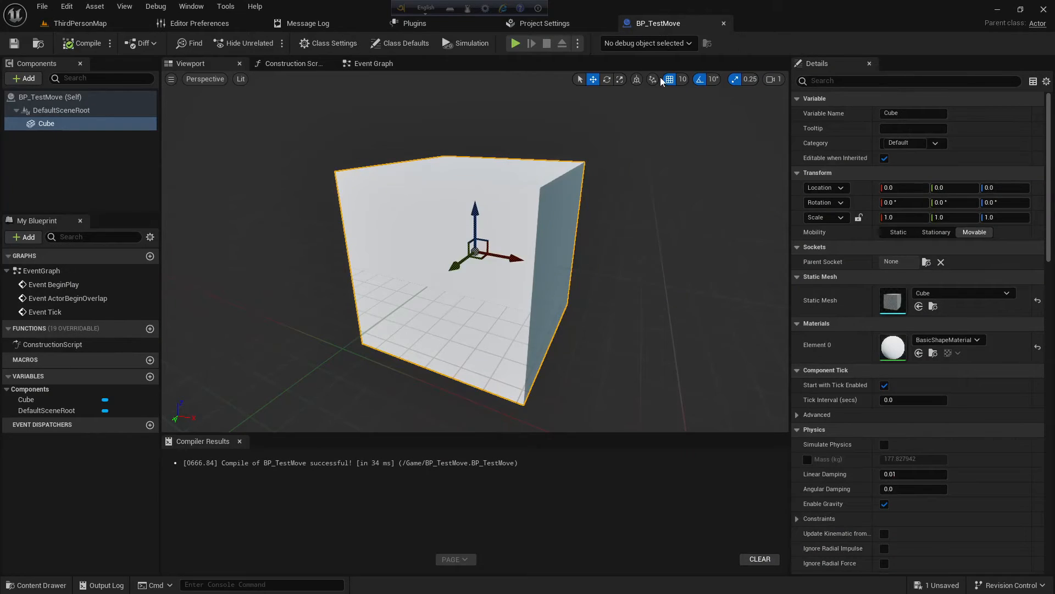
pyautogui.click(372, 62)
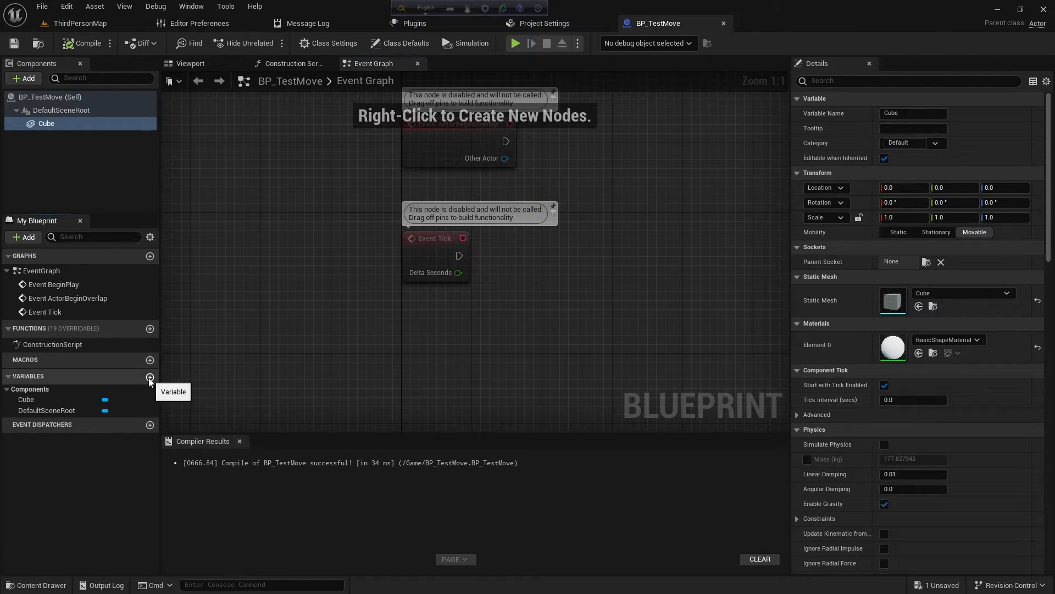
# - Add a float variable ScaleMove set on Event Tick to ScaleMove plus 0.1, with a Cube reference in the graph
pyautogui.click(151, 376)
pyautogui.write('ScaleMove')
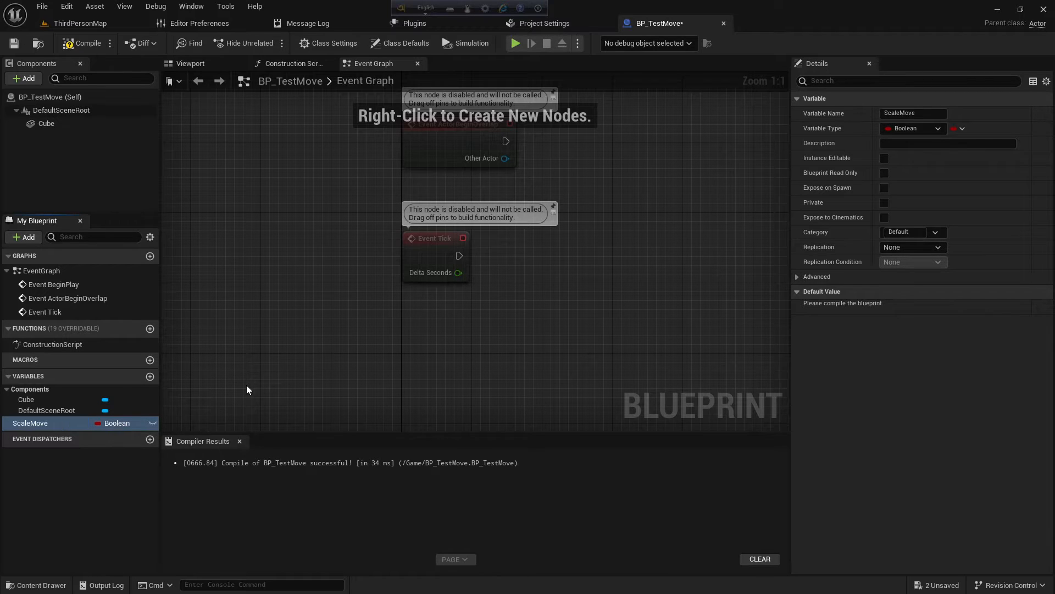
pyautogui.moveTo(909, 209)
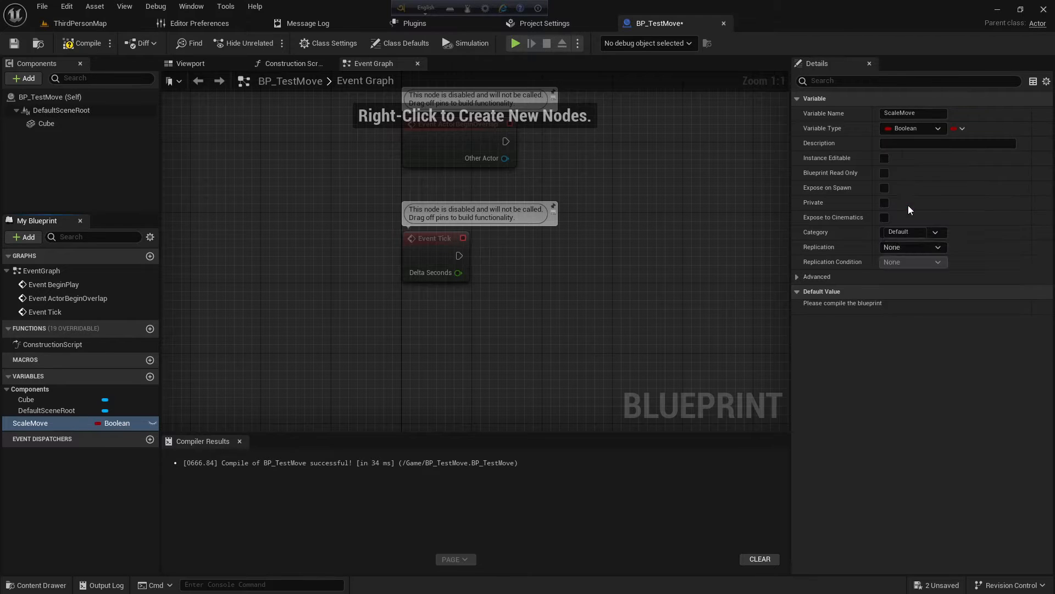
pyautogui.click(912, 127)
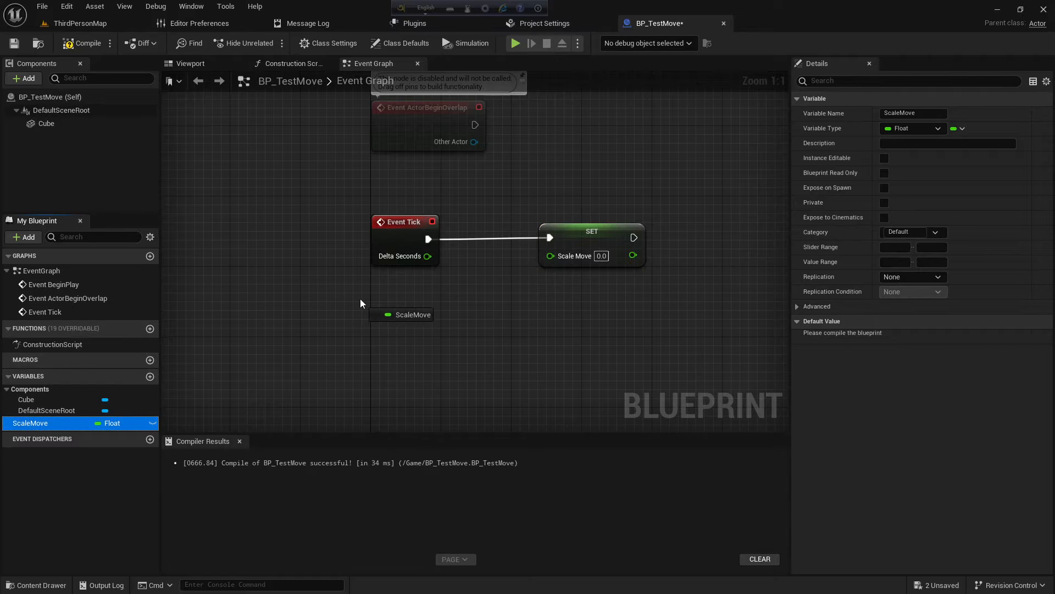
pyautogui.moveTo(402, 314); pyautogui.dragTo(472, 316)
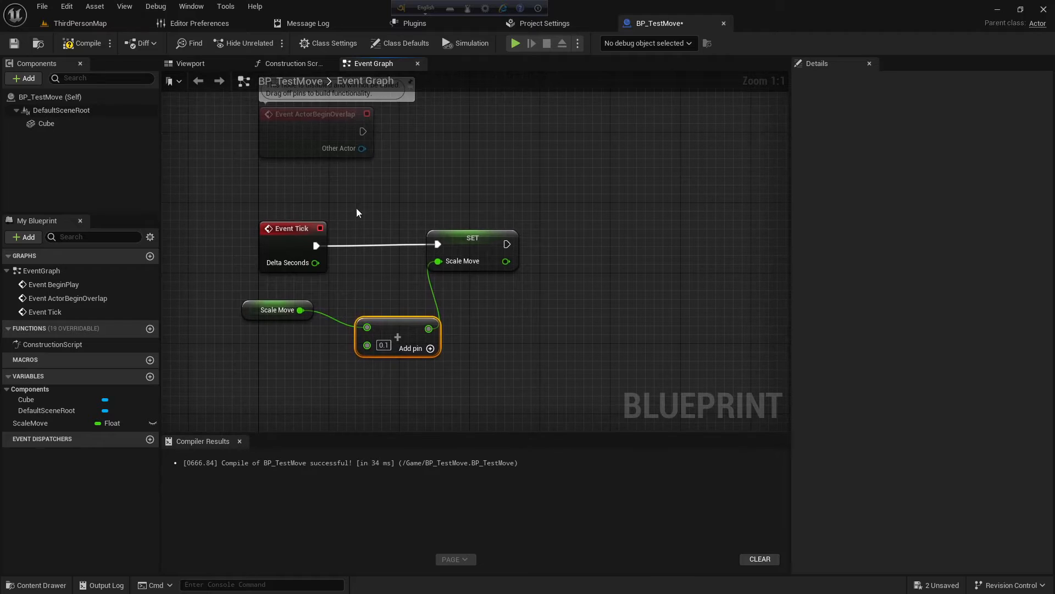
pyautogui.click(46, 123)
pyautogui.write('set relative')
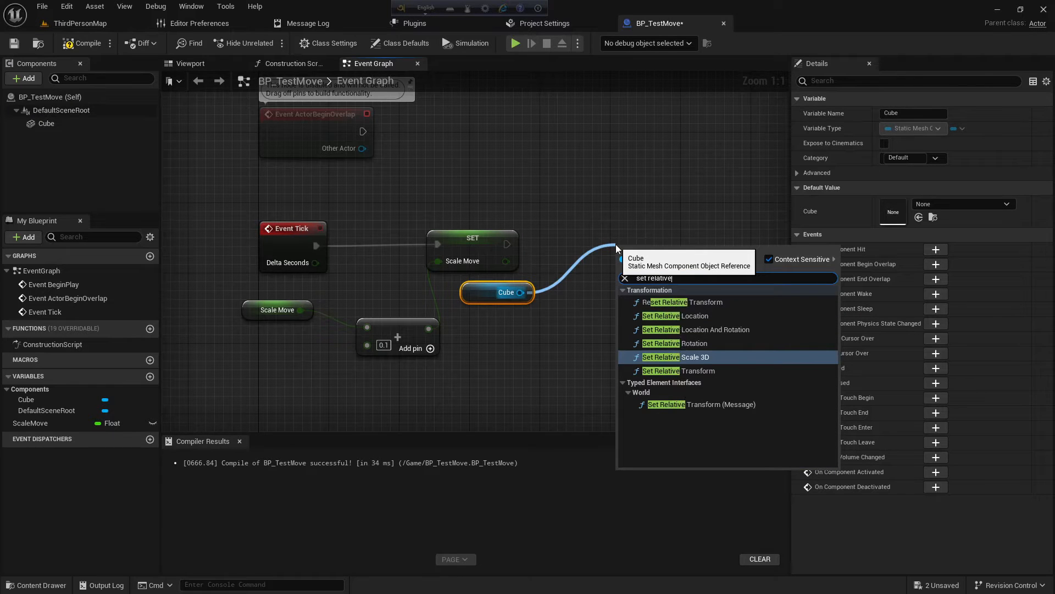
# - Add a Set Relative Location node targeting the Cube, fed by ScaleMove on New Location X
pyautogui.click(675, 315)
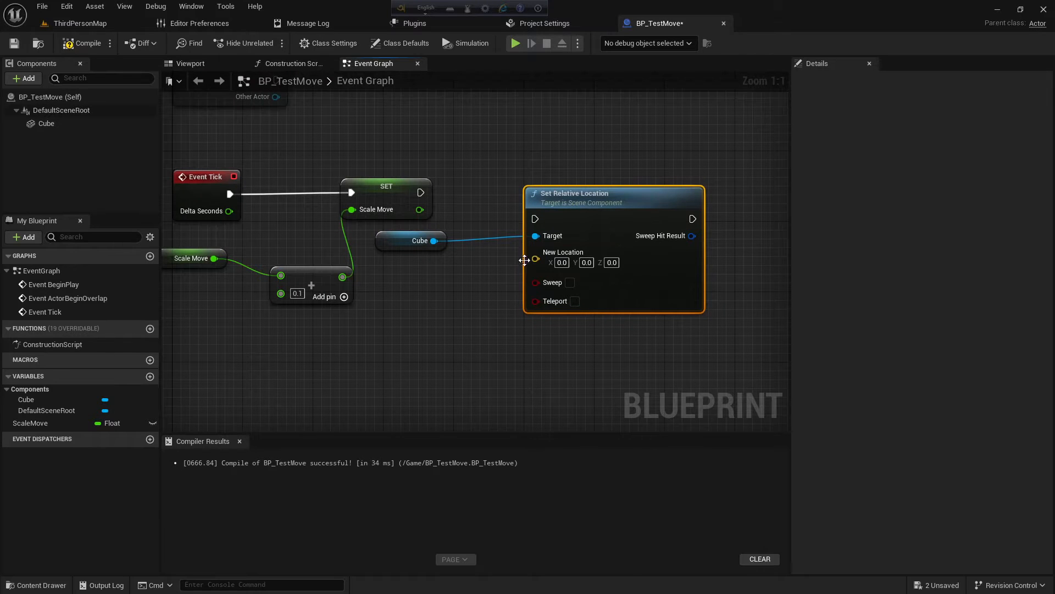
pyautogui.moveTo(561, 262)
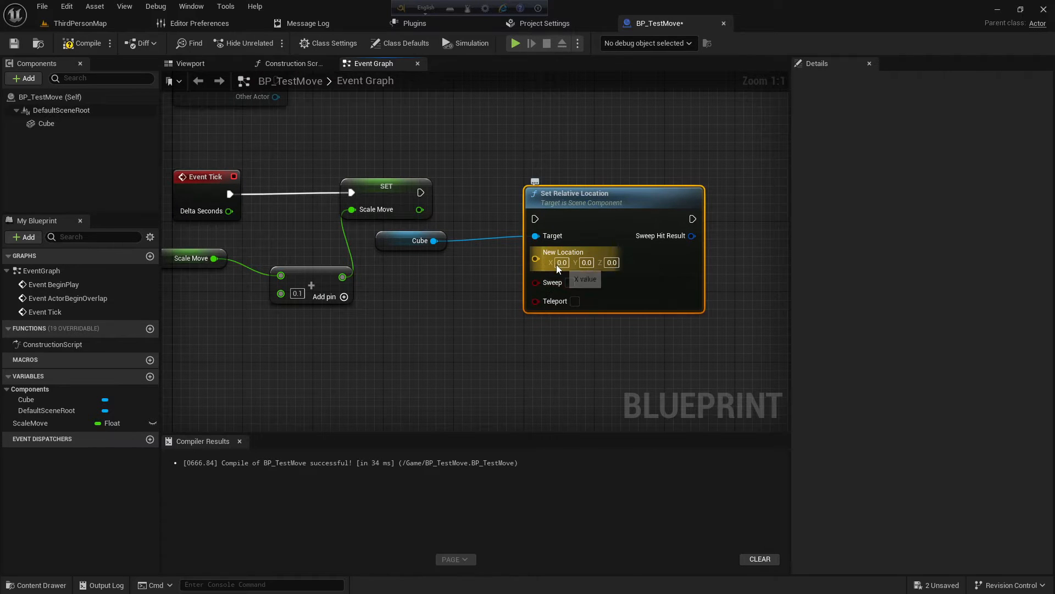
pyautogui.moveTo(487, 257)
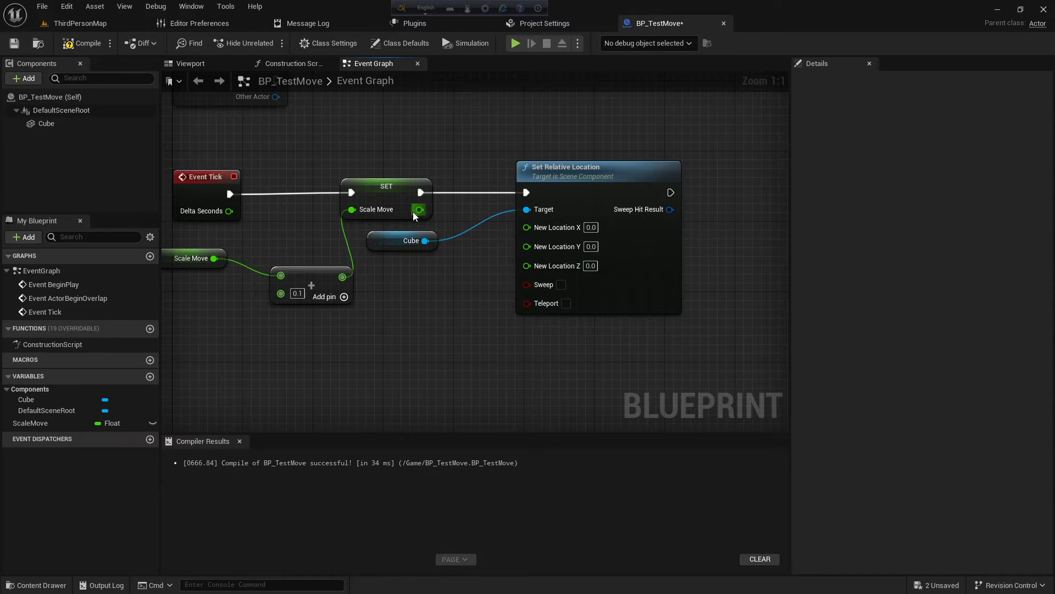
pyautogui.moveTo(419, 210)
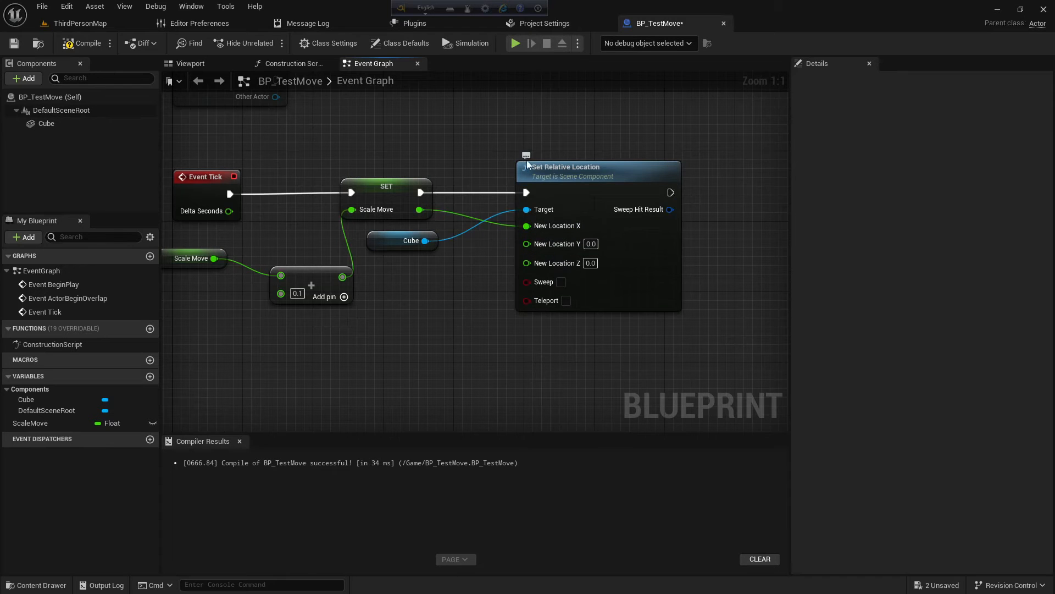
pyautogui.moveTo(13, 43)
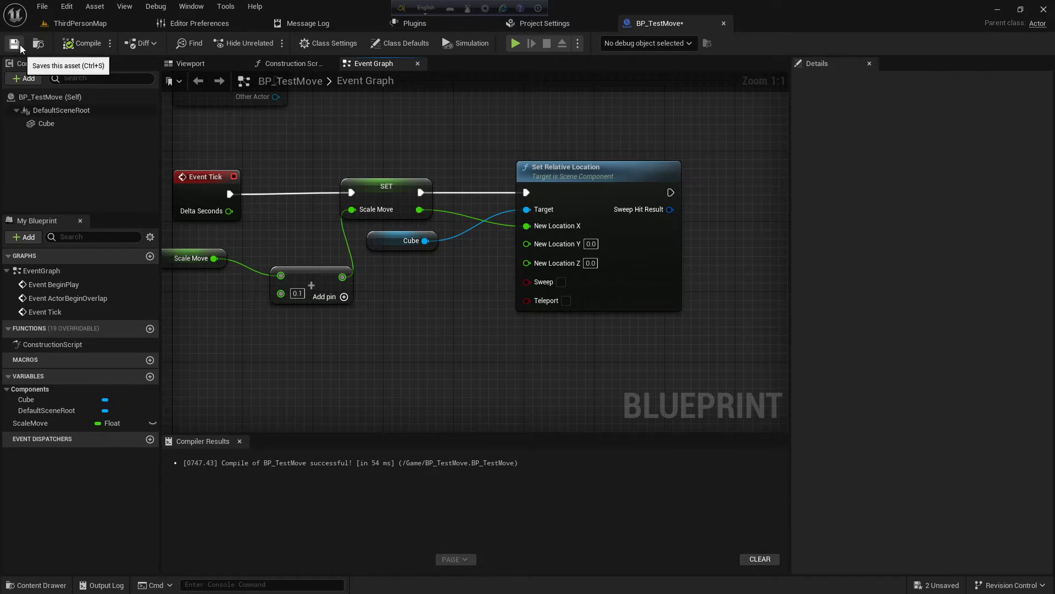
# - Save BP_TestMove, place an instance in ThirdPersonMap, and return to the blueprint
pyautogui.click(190, 63)
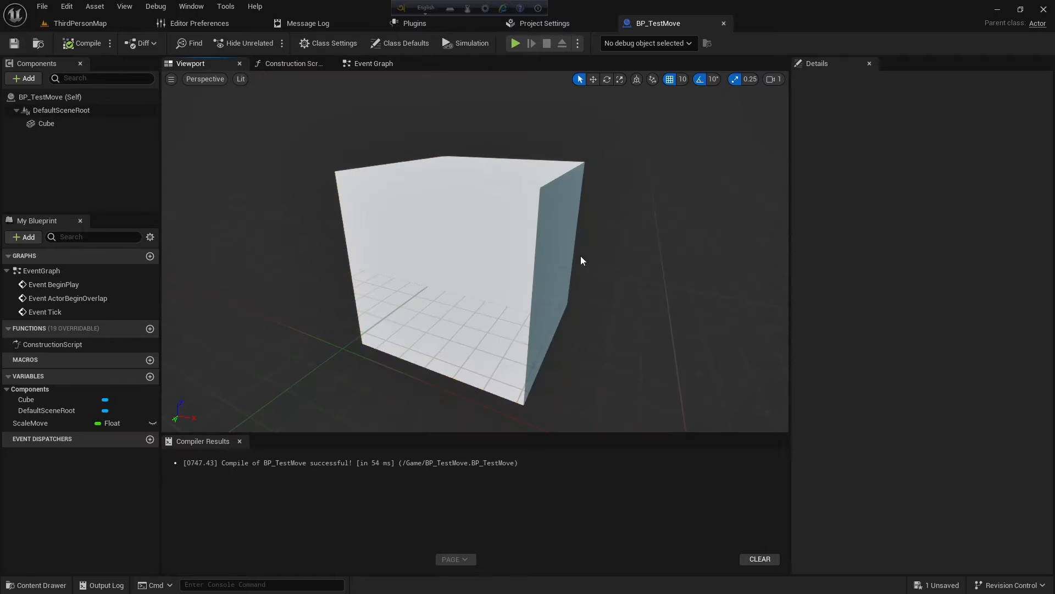
pyautogui.click(46, 123)
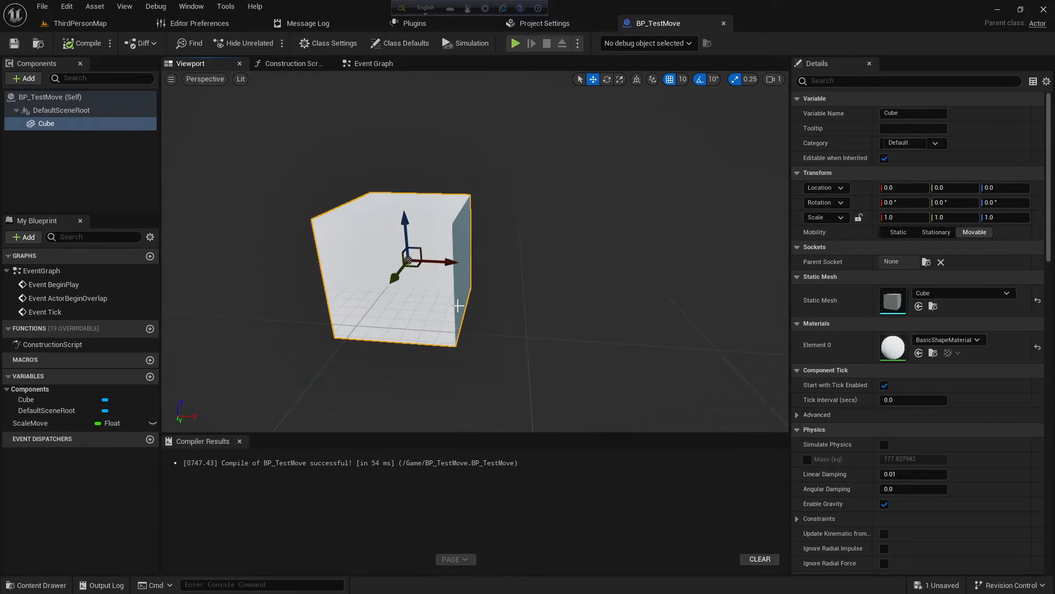
pyautogui.click(74, 24)
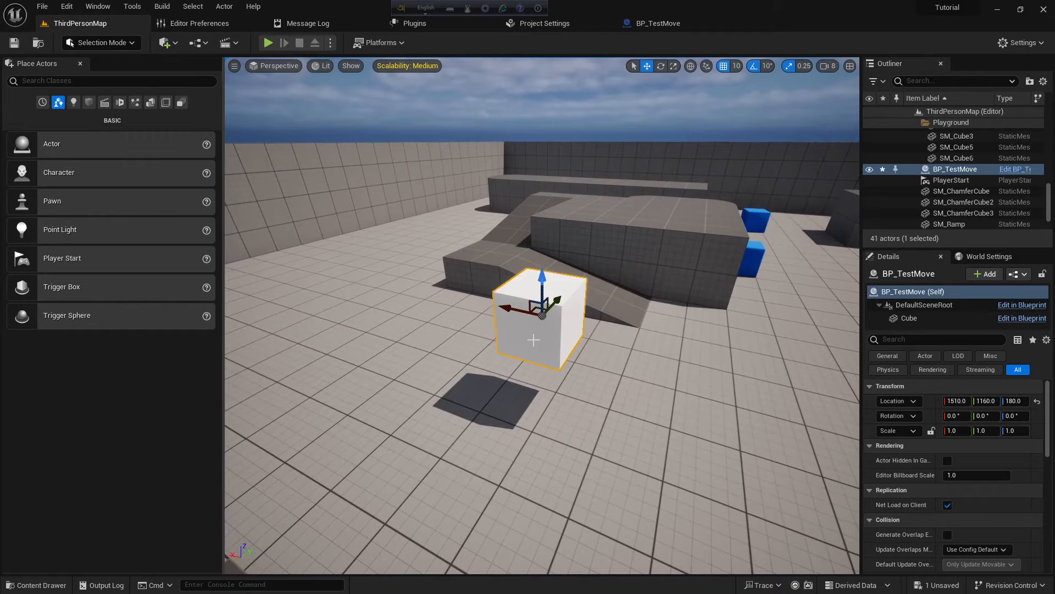
pyautogui.moveTo(330, 43)
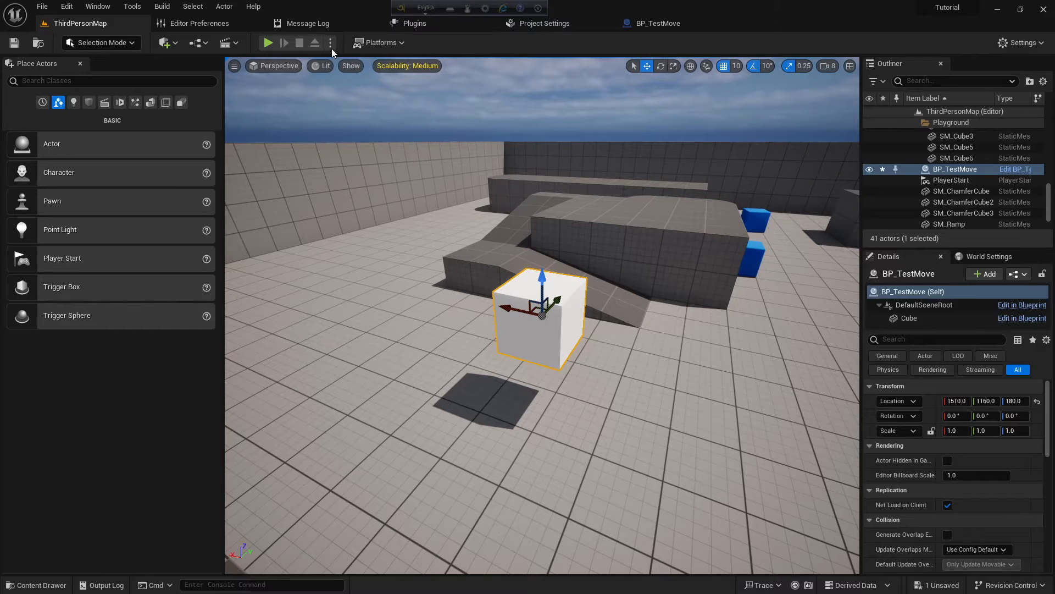
pyautogui.click(267, 43)
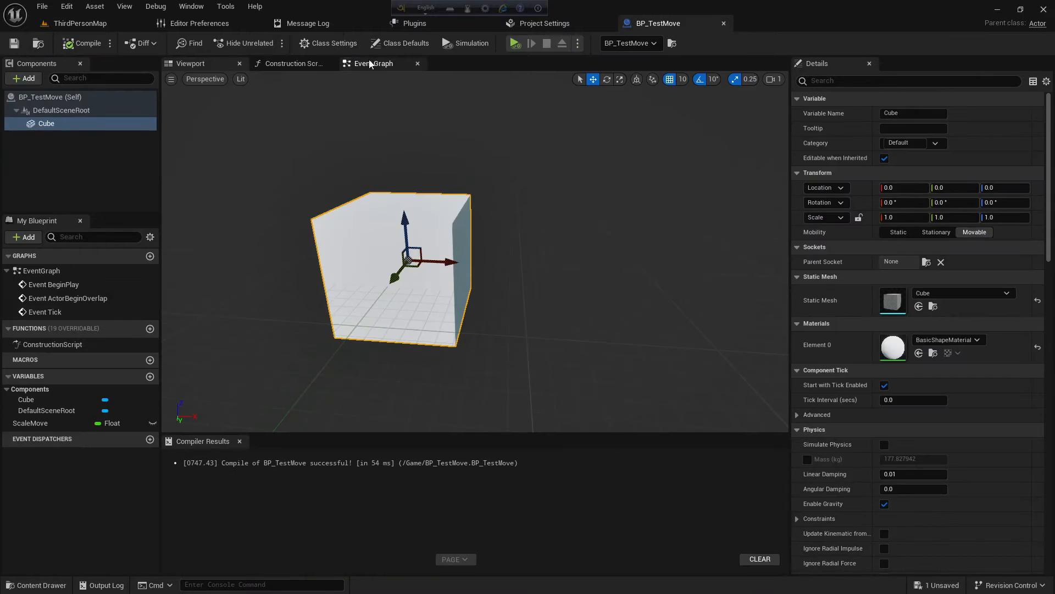
# - Change the Add node value to 1.0, recompile BP_TestMove, and switch to ThirdPersonMap
pyautogui.click(372, 63)
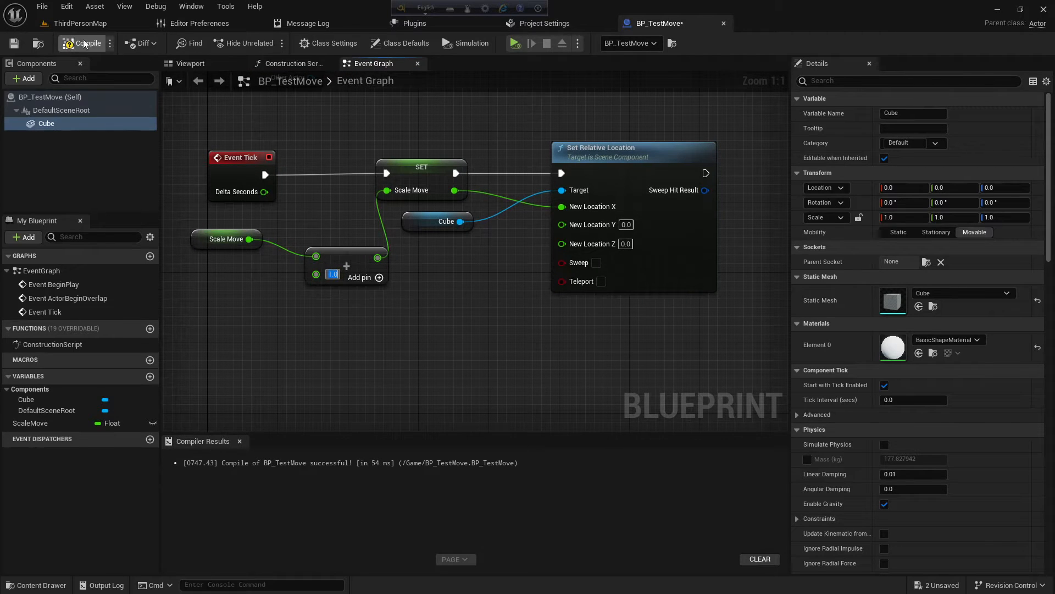
pyautogui.click(86, 43)
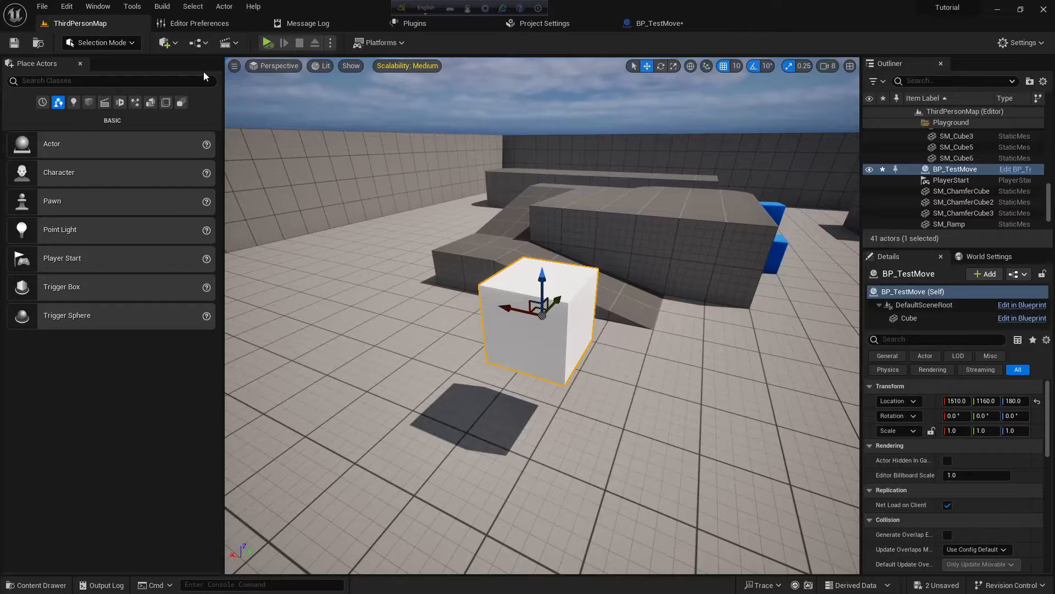
pyautogui.click(268, 42)
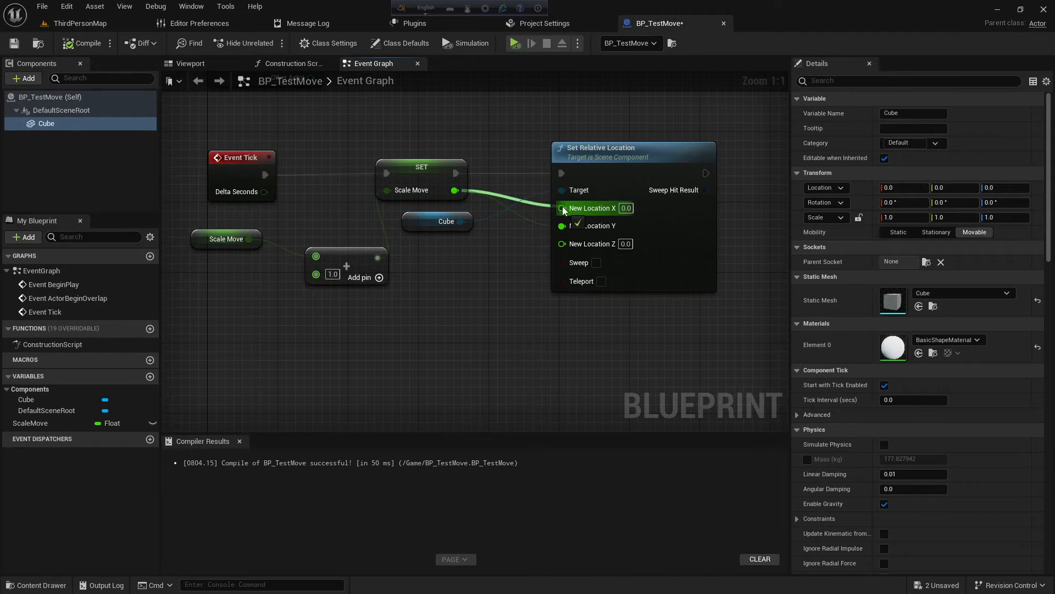
# - Check the cube's behaviour in the level, switching between ThirdPersonMap and the BP_TestMove graph
pyautogui.click(79, 23)
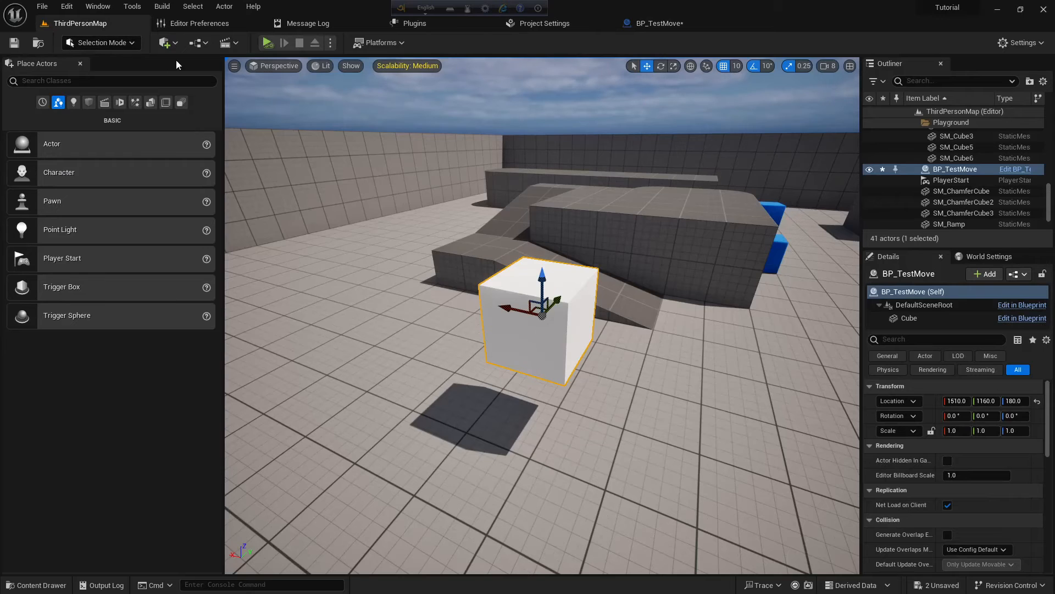
pyautogui.click(267, 43)
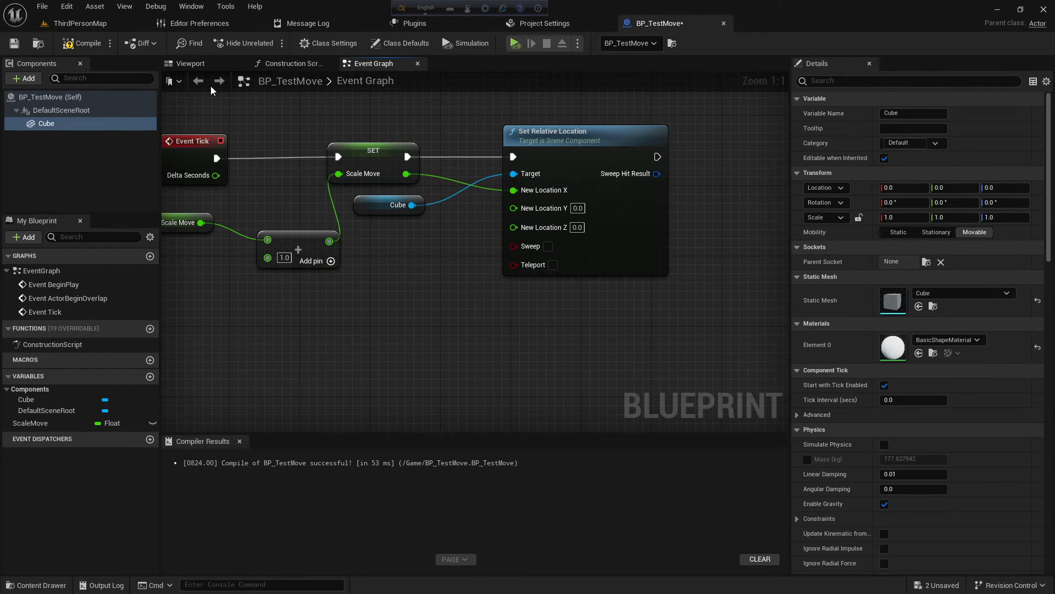
pyautogui.click(79, 23)
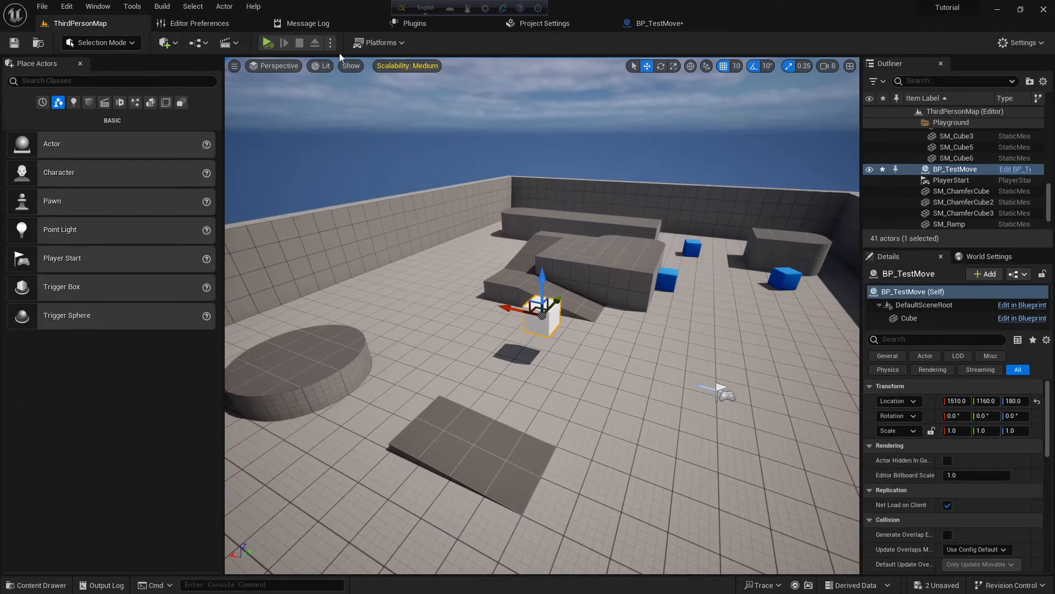
pyautogui.click(269, 43)
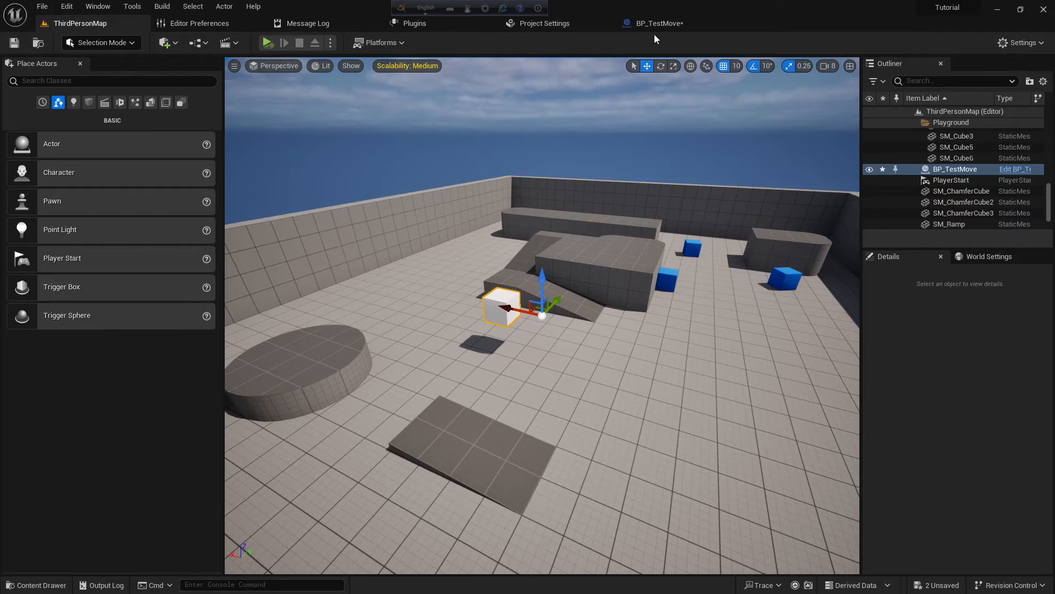
pyautogui.click(657, 23)
pyautogui.write('set w')
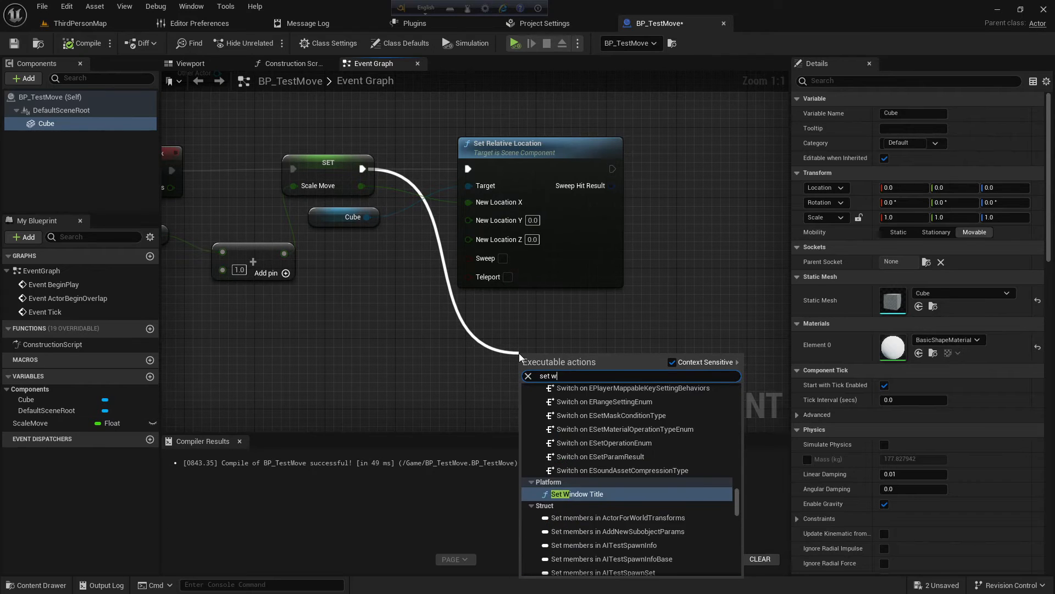
# - Add a Set World Location node on Cube with its New Location split and ScaleMove wired to X
pyautogui.write('orld')
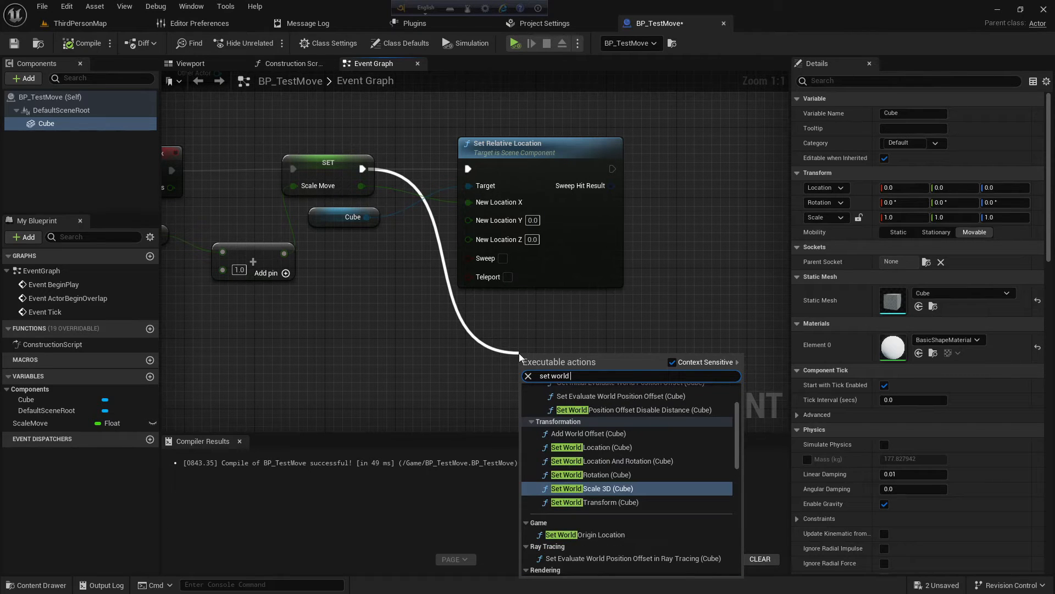
pyautogui.write('lo')
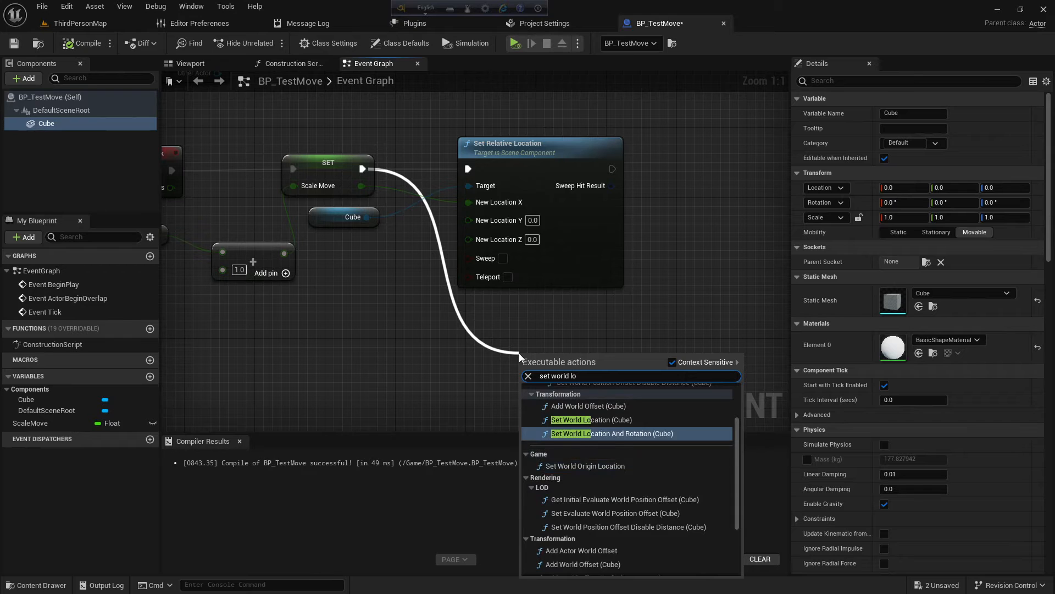
pyautogui.click(592, 418)
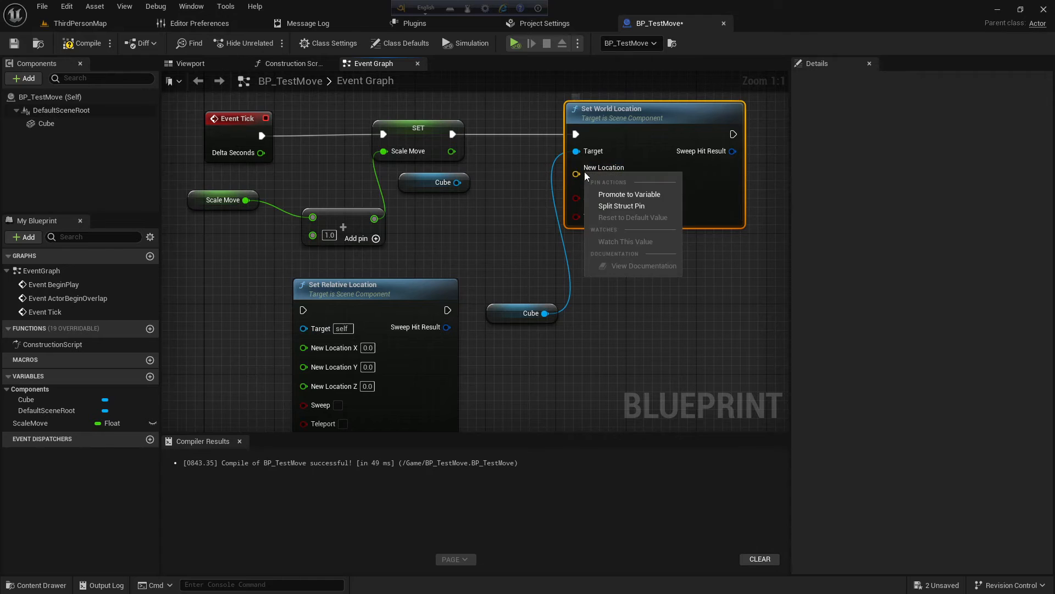
pyautogui.click(620, 206)
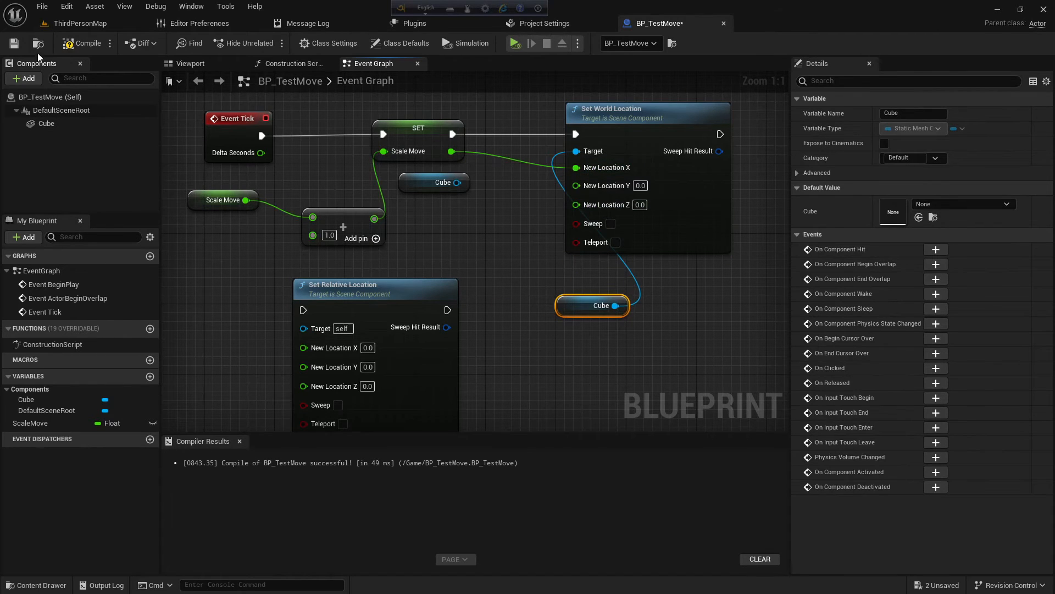
pyautogui.click(81, 23)
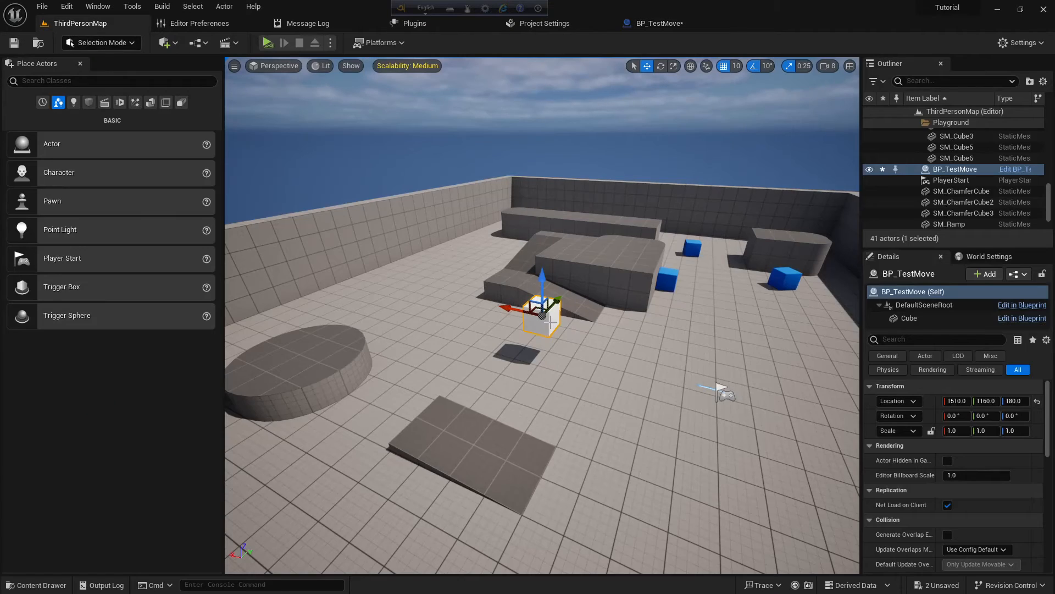
# - Place a reference Cube in the level at location 0,0,0 to mark the world origin
pyautogui.click(267, 43)
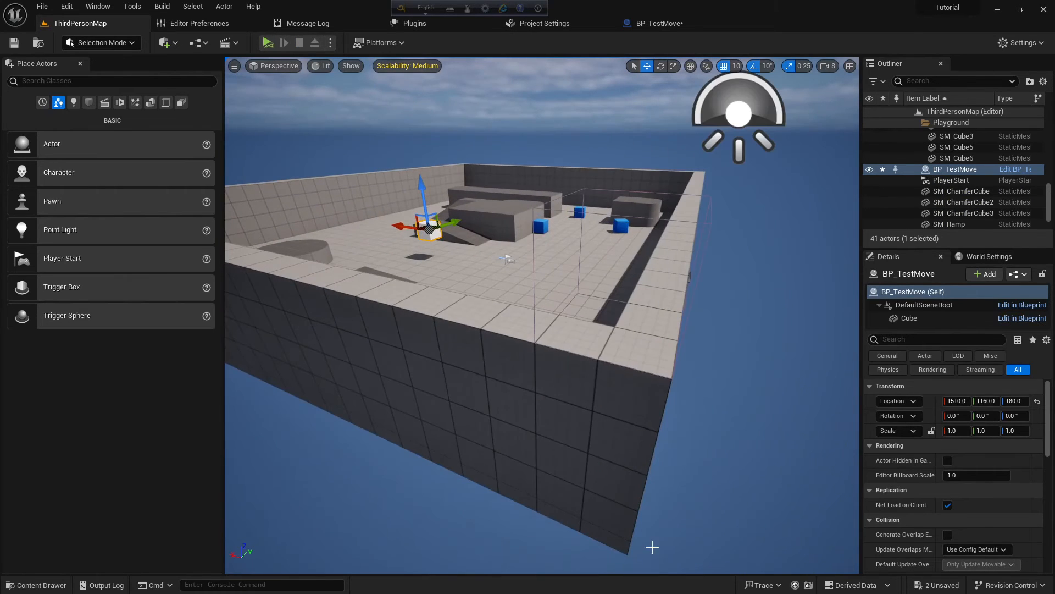
pyautogui.click(89, 101)
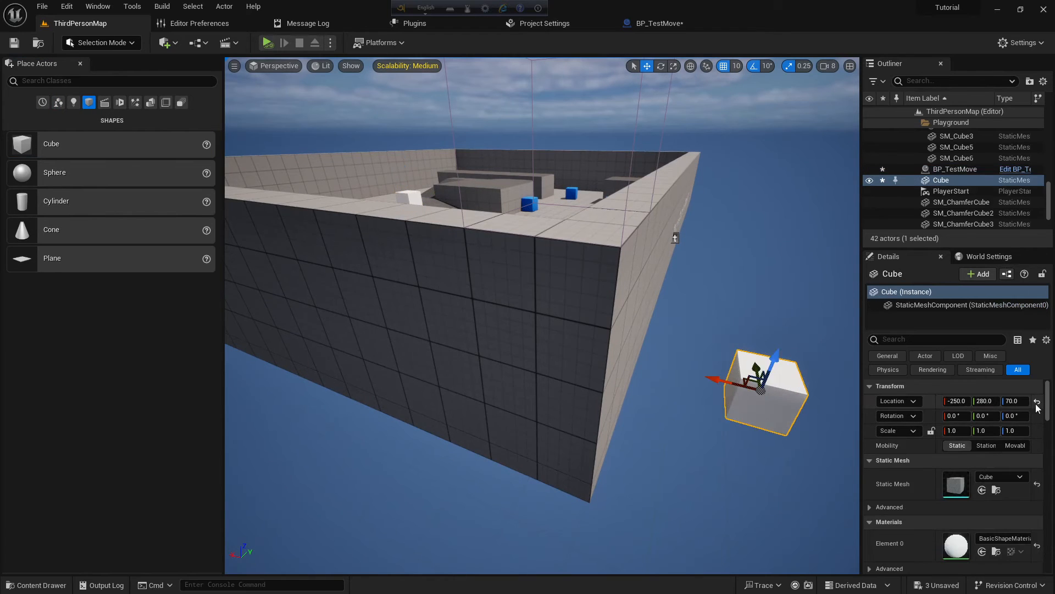
pyautogui.click(1037, 401)
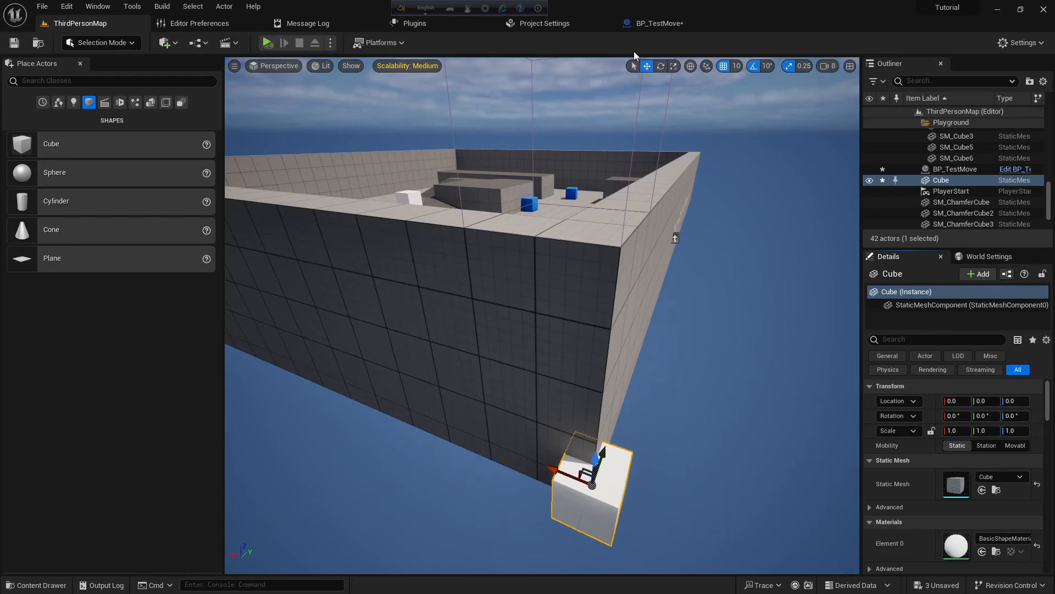
pyautogui.click(658, 23)
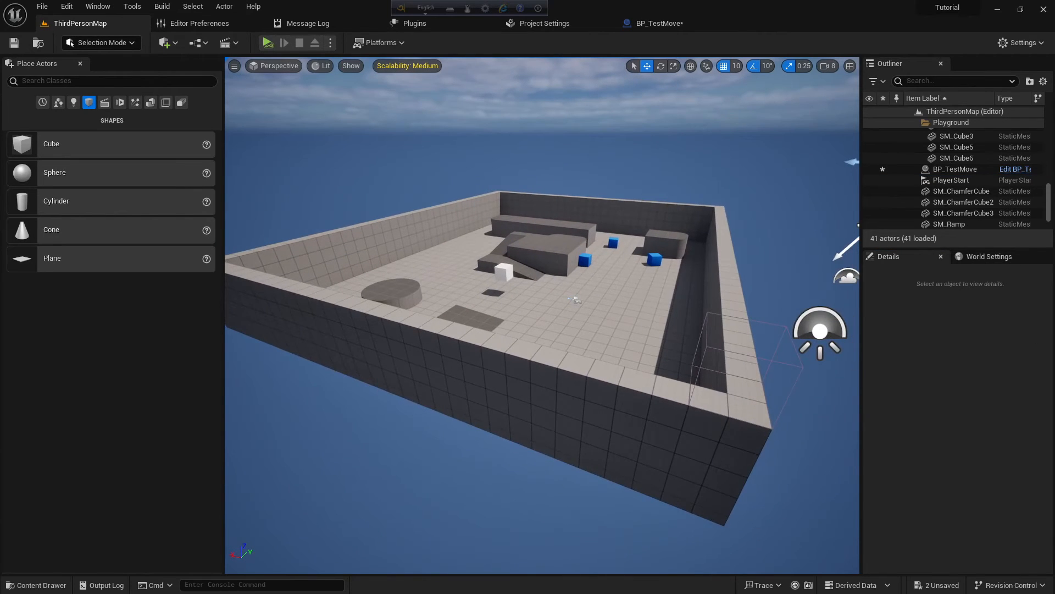
# - Simulate the level to watch the cube jump beyond the arena wall, then return to BP_TestMove
pyautogui.click(268, 43)
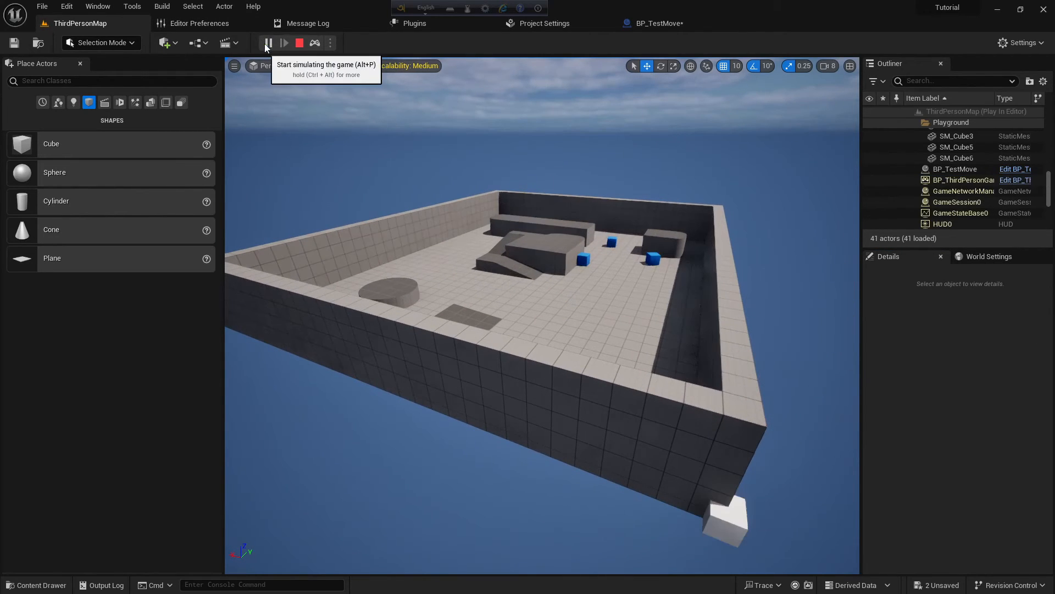
pyautogui.click(266, 43)
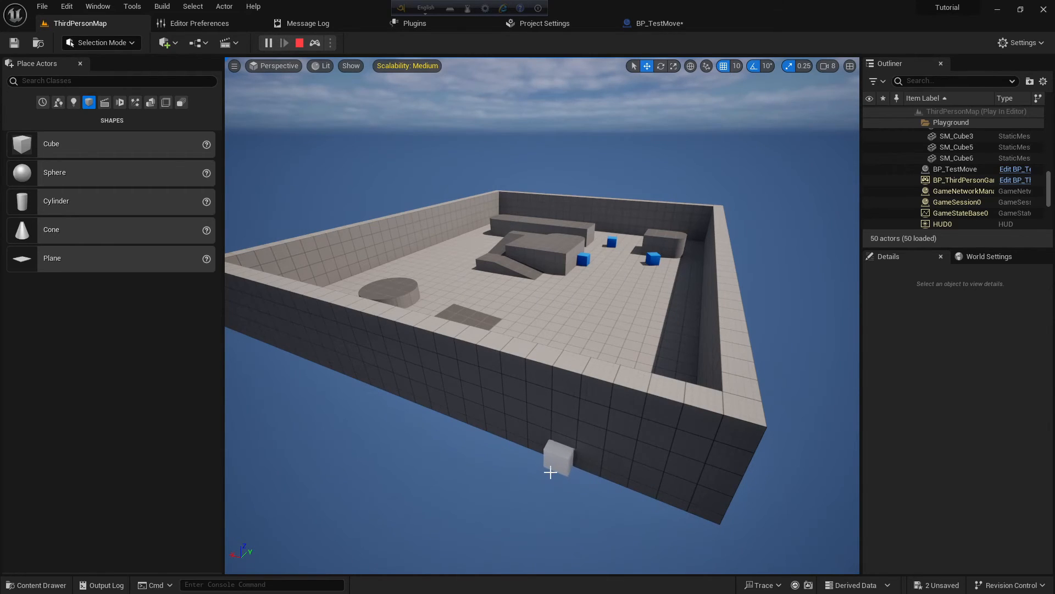
pyautogui.click(299, 43)
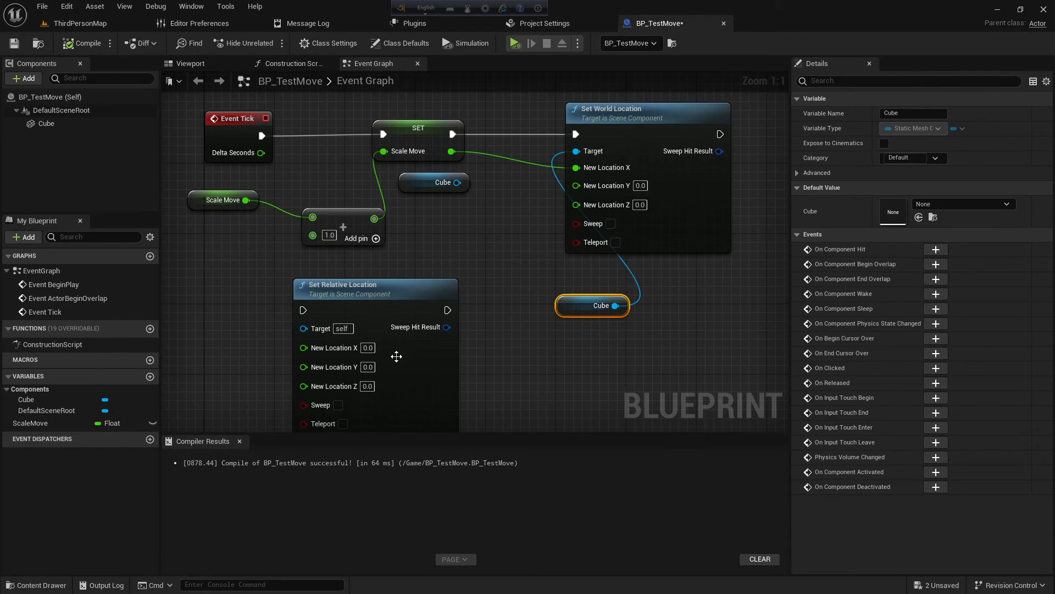
# - Wire Set Relative Location to Cube with ScaleMove on Y, compile cleanly and save
pyautogui.click(79, 24)
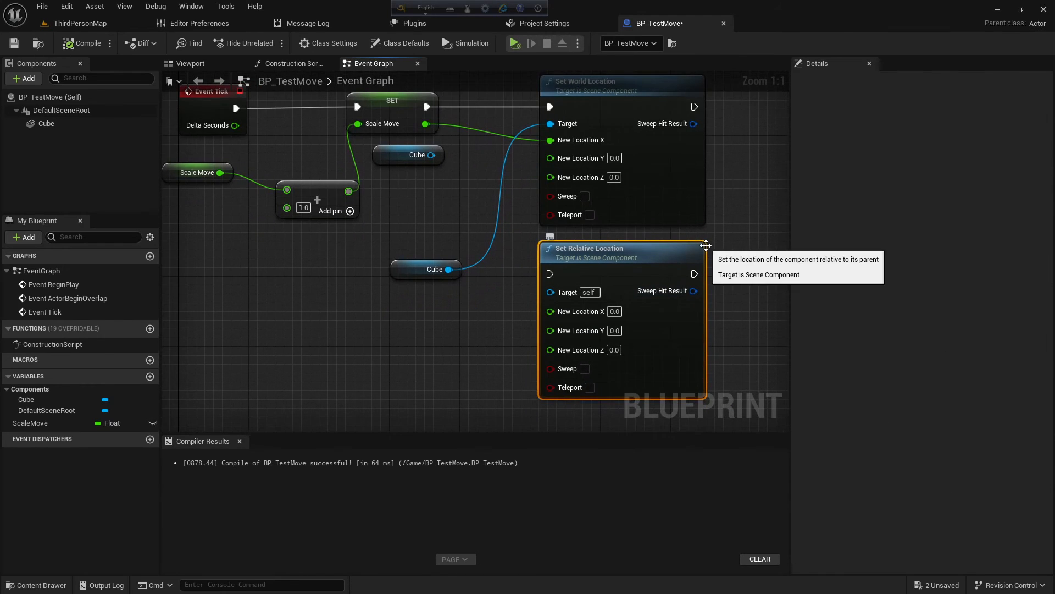
pyautogui.moveTo(444, 113)
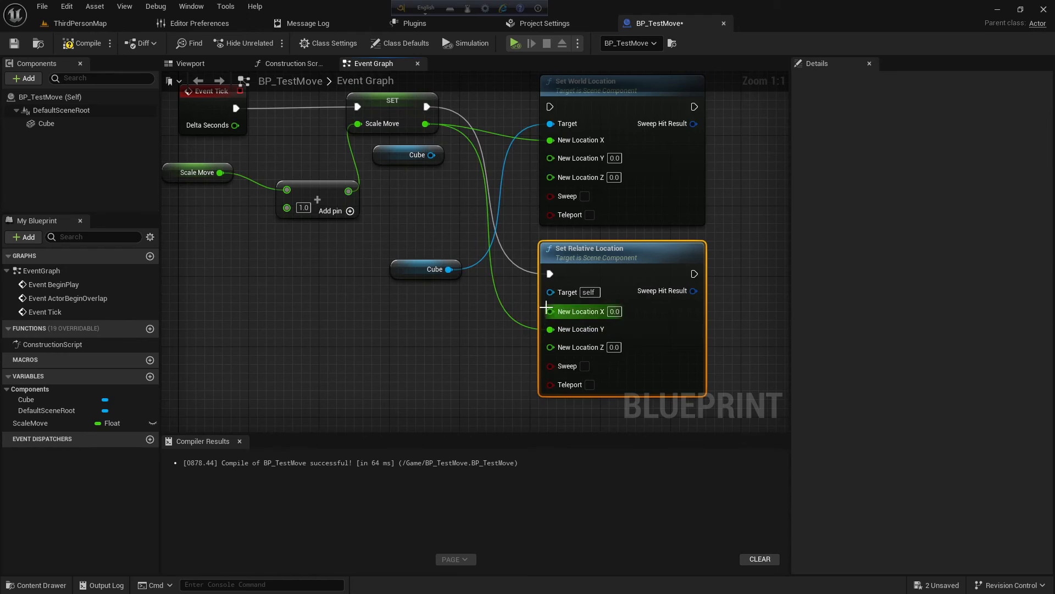
pyautogui.click(83, 43)
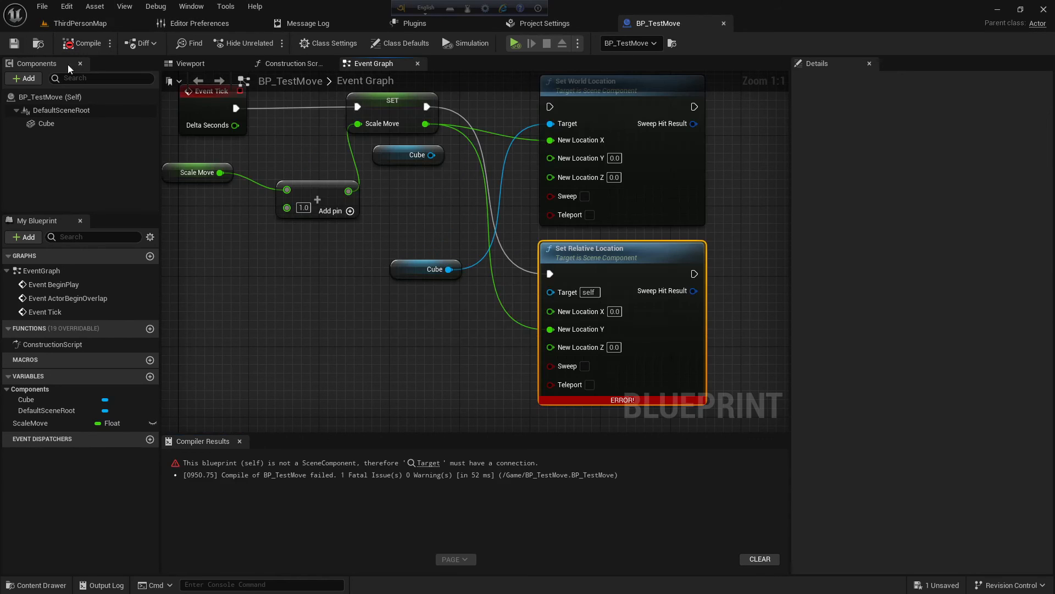
pyautogui.moveTo(447, 270)
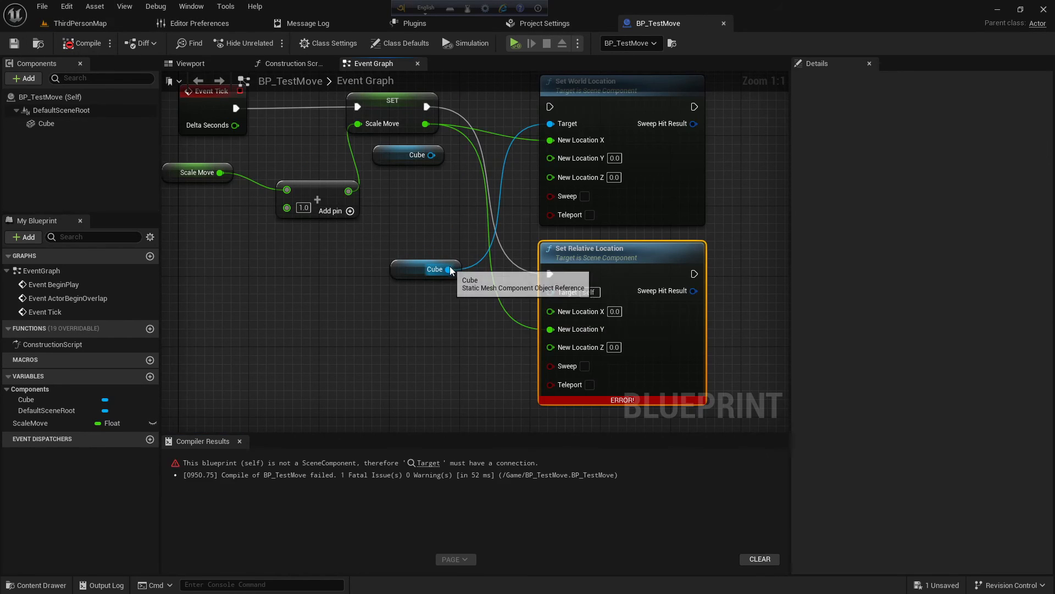
pyautogui.moveTo(447, 269); pyautogui.dragTo(550, 291)
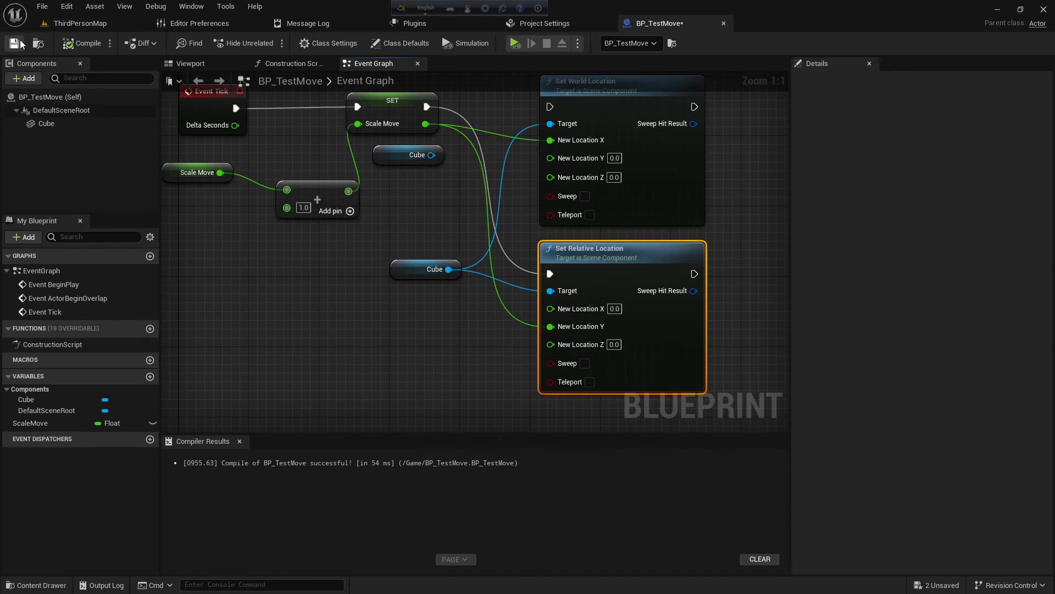
pyautogui.click(79, 23)
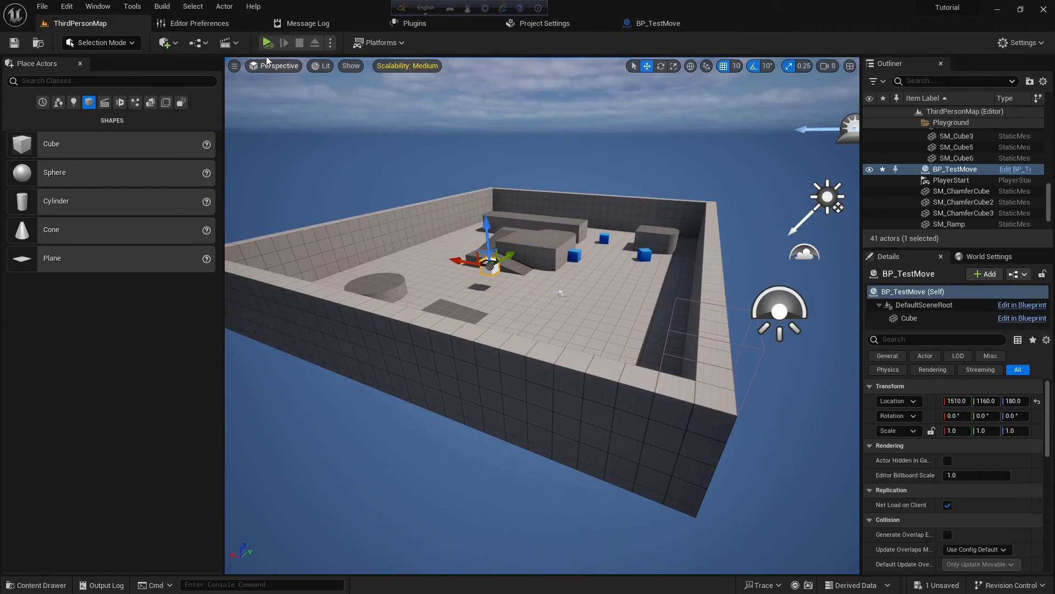
# - Simulate and stop twice to compare the cube's motion, then route ScaleMove to Set World Location's Z and compile
pyautogui.click(268, 43)
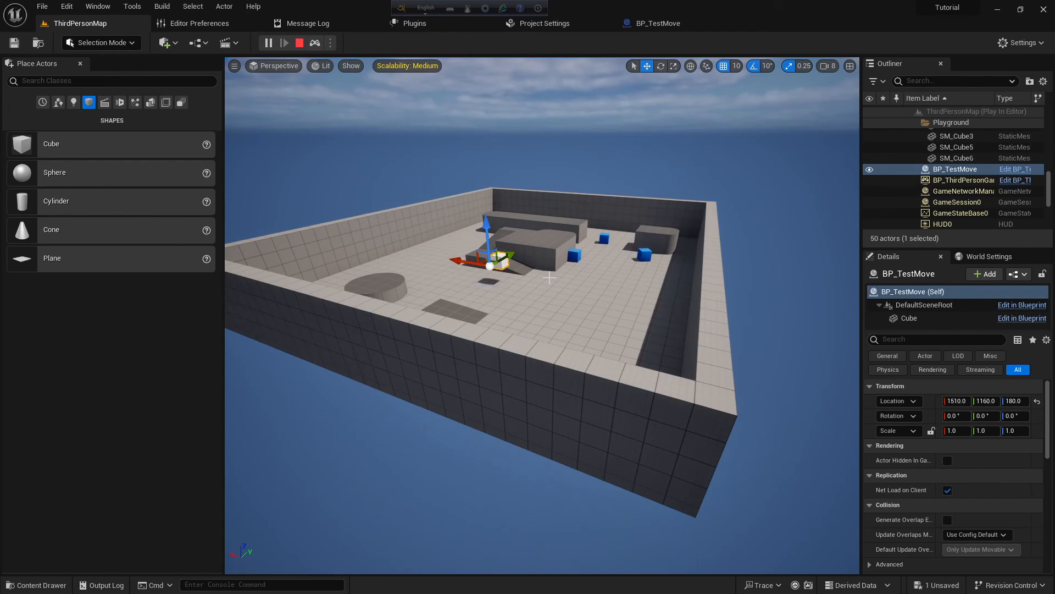
pyautogui.click(298, 43)
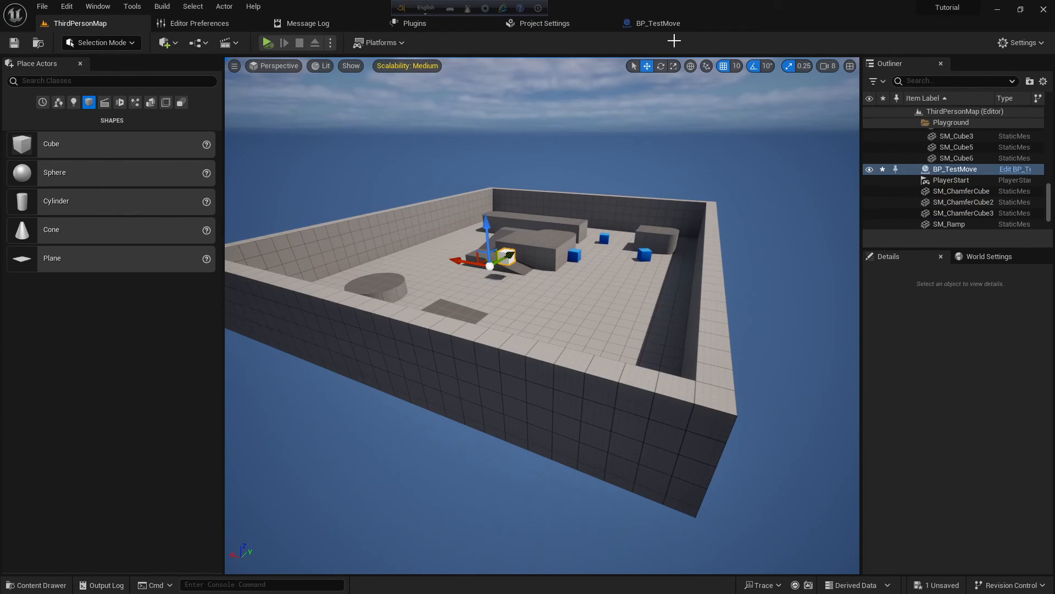
pyautogui.click(655, 23)
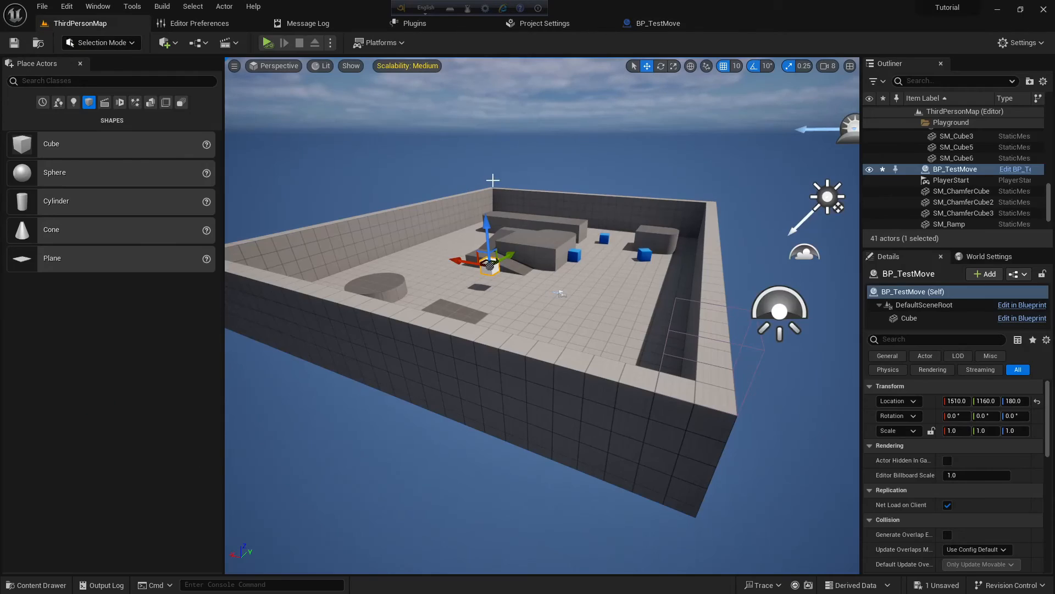
pyautogui.click(268, 43)
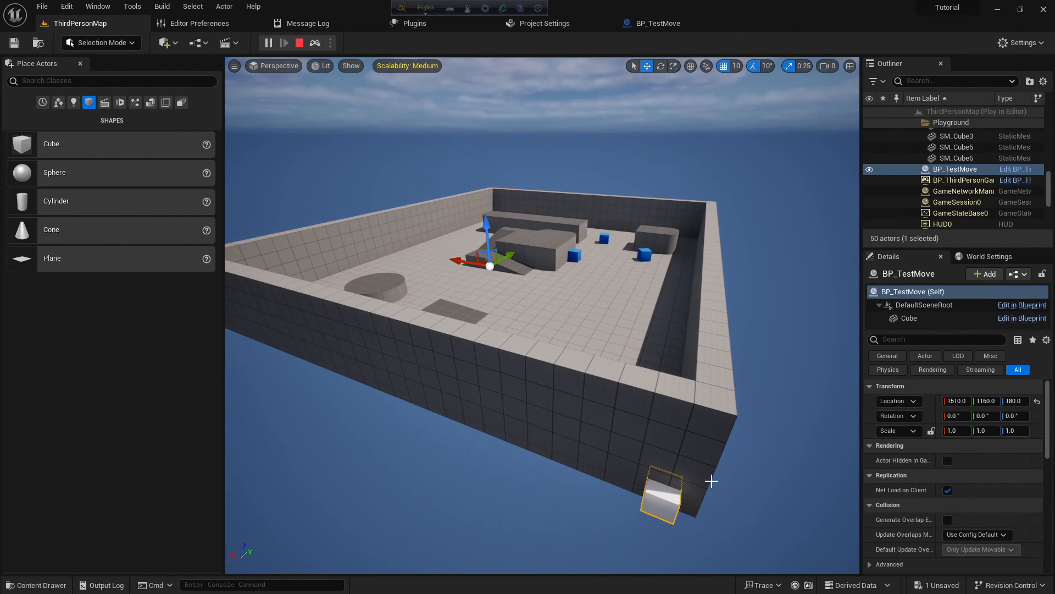
pyautogui.click(299, 43)
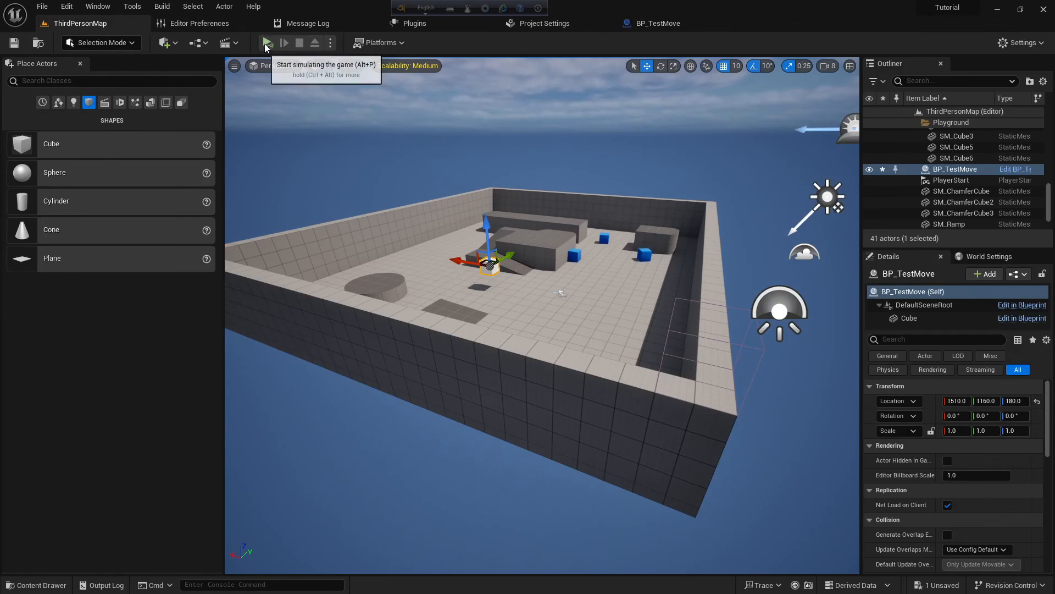
pyautogui.click(266, 43)
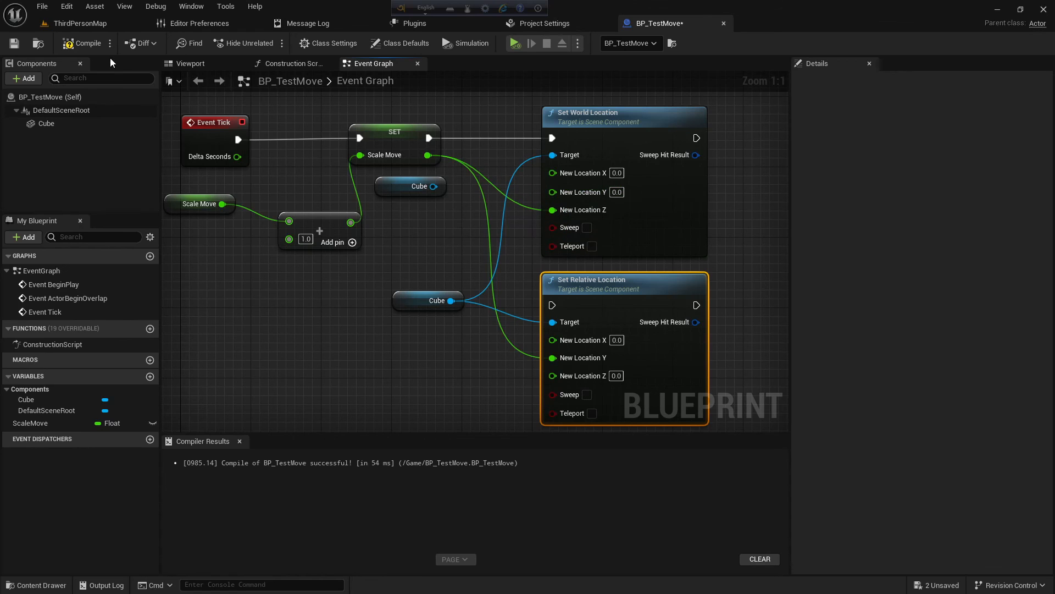
# - Simulate ThirdPersonMap, select the arena wall to observe the cube beyond it, then stop
pyautogui.click(81, 23)
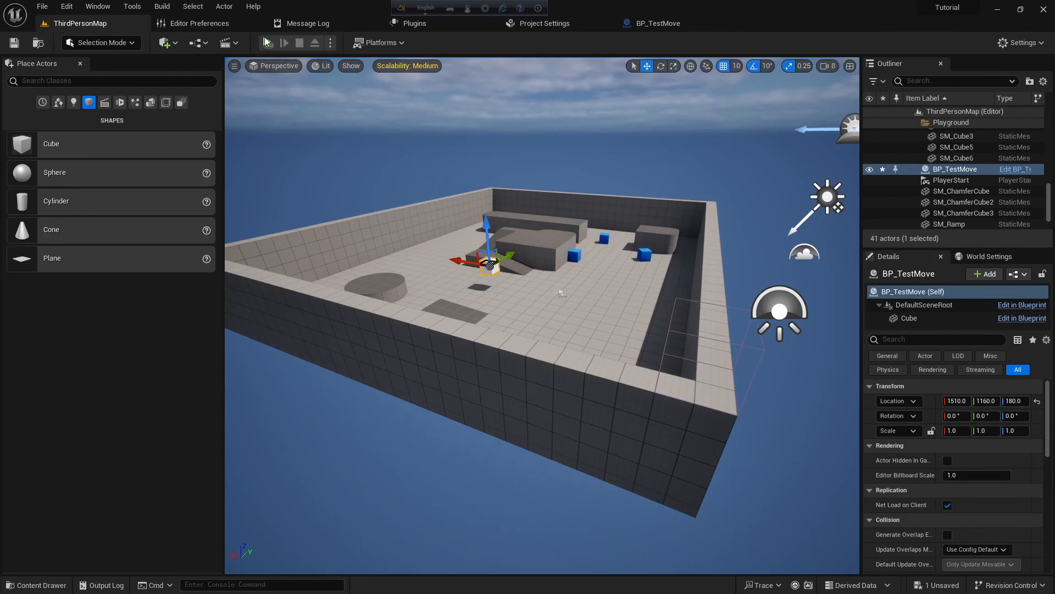
pyautogui.click(269, 43)
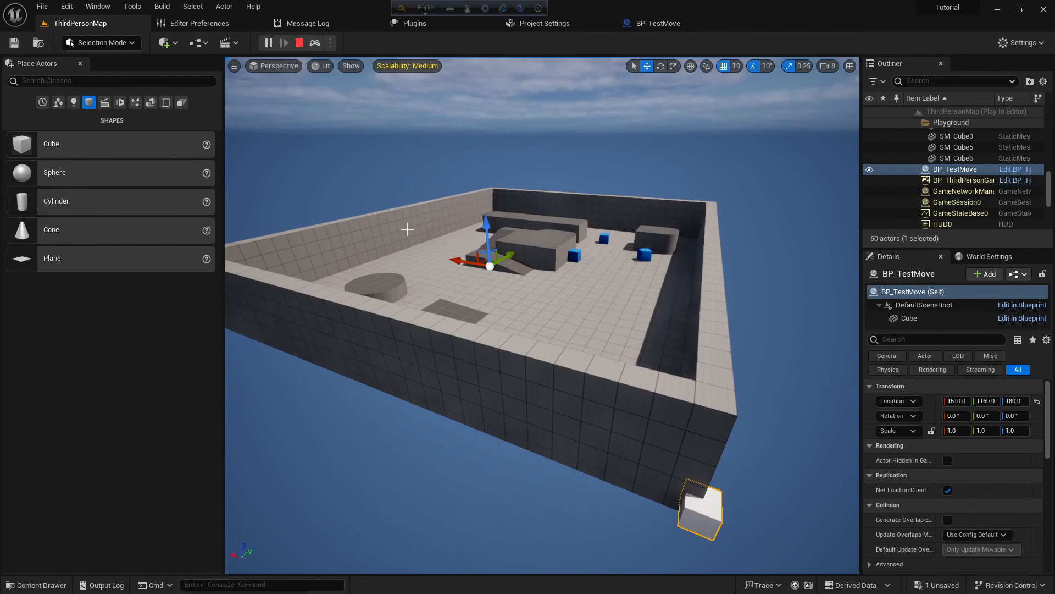
pyautogui.click(957, 158)
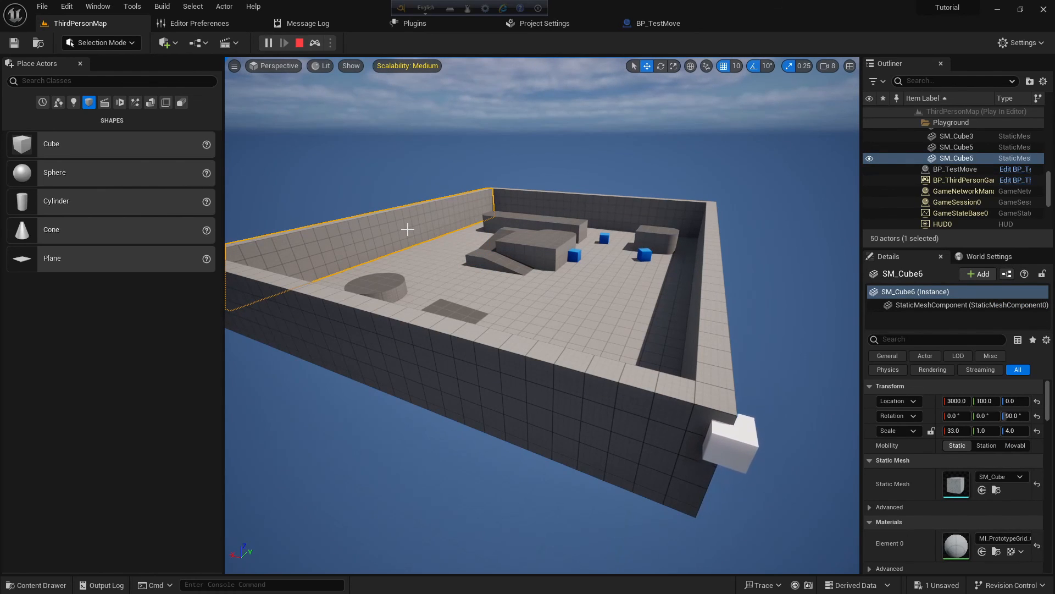
pyautogui.click(299, 43)
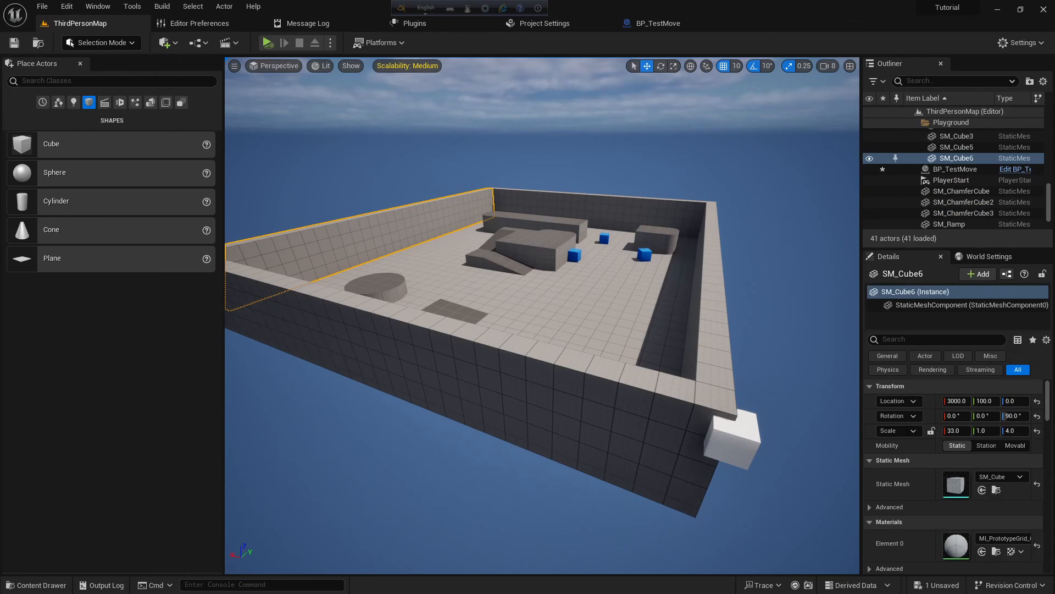